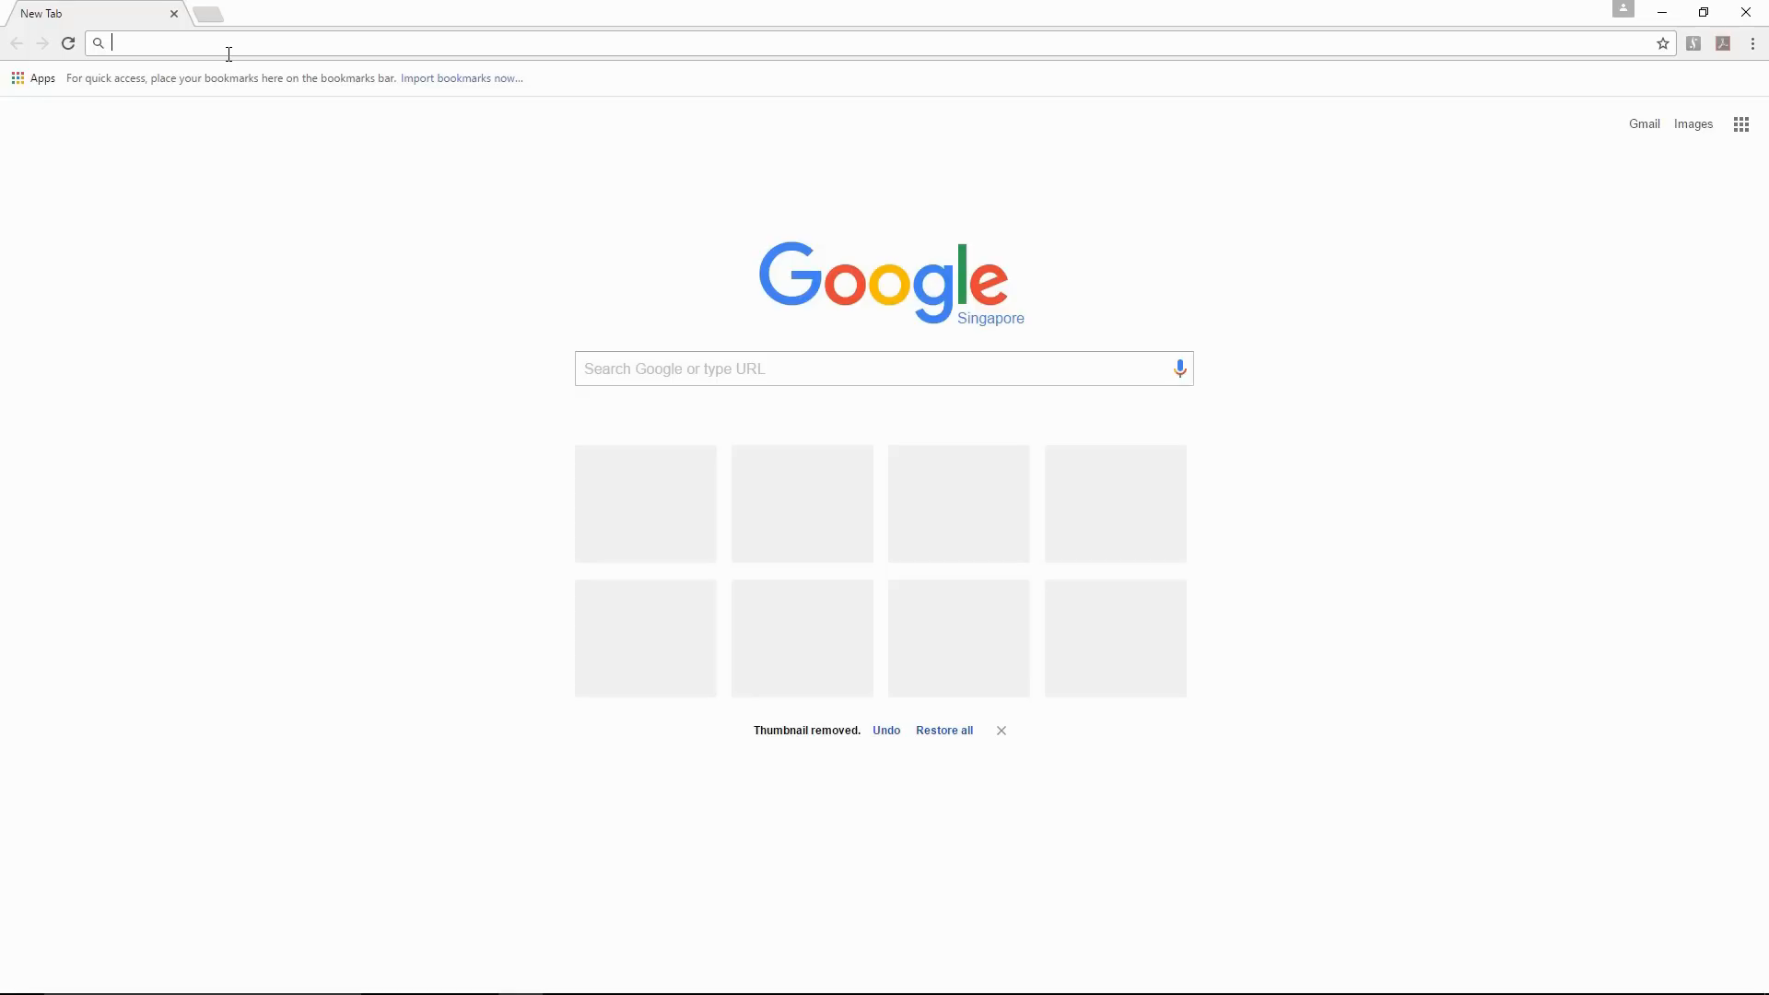
- Load the HP OfficeJet Pro 8730 embedded web server by entering the printer's IP address in Chrome
text(192.168.1.1)
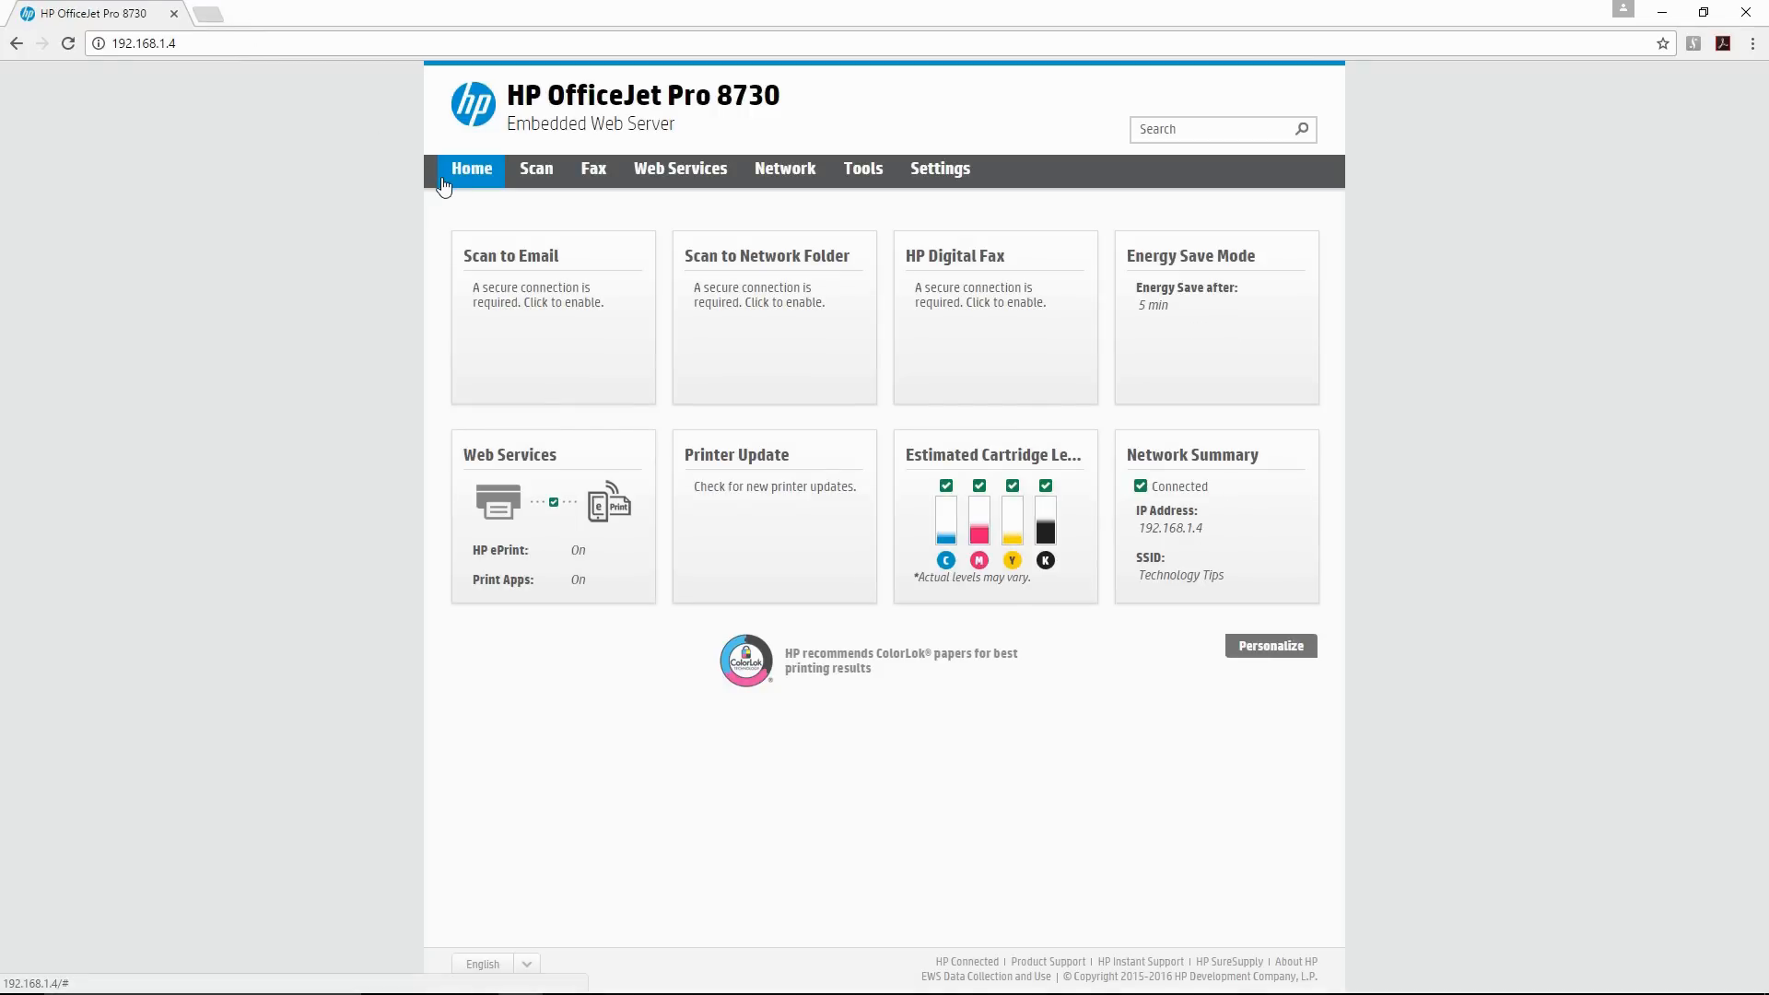
mouse_move(496, 201)
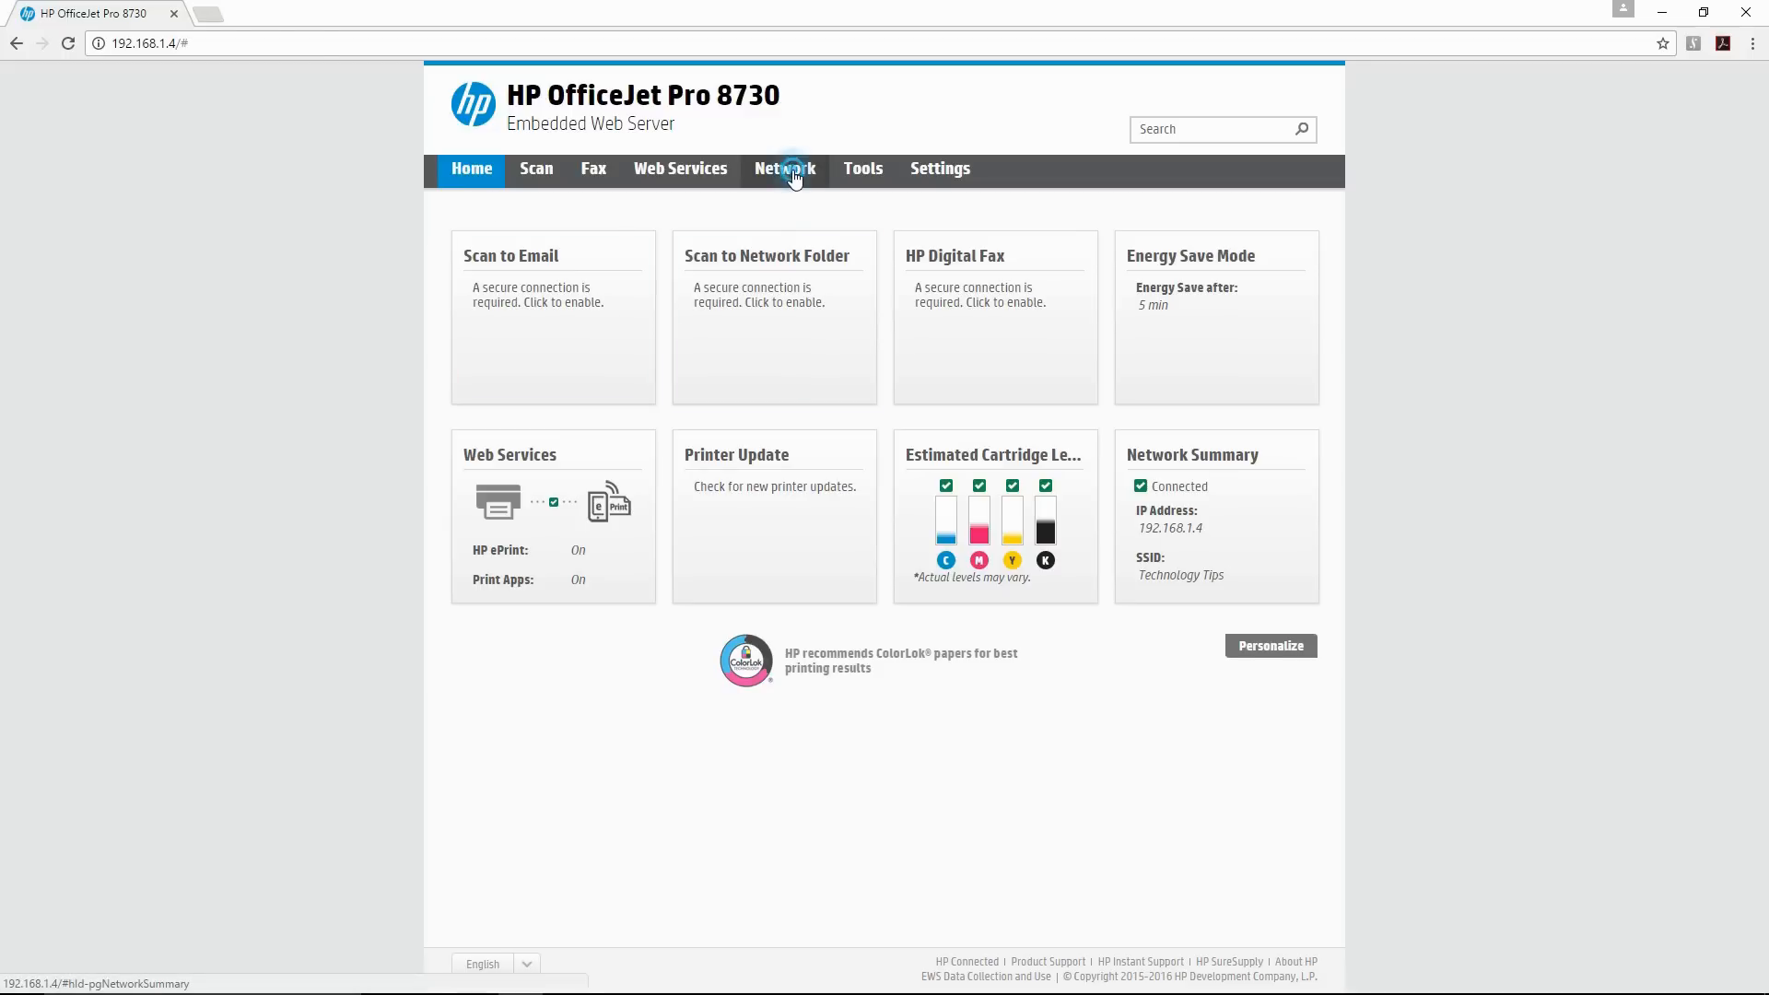
- Go to Network, expand Wi-Fi Direct, and request its Status page
click(783, 167)
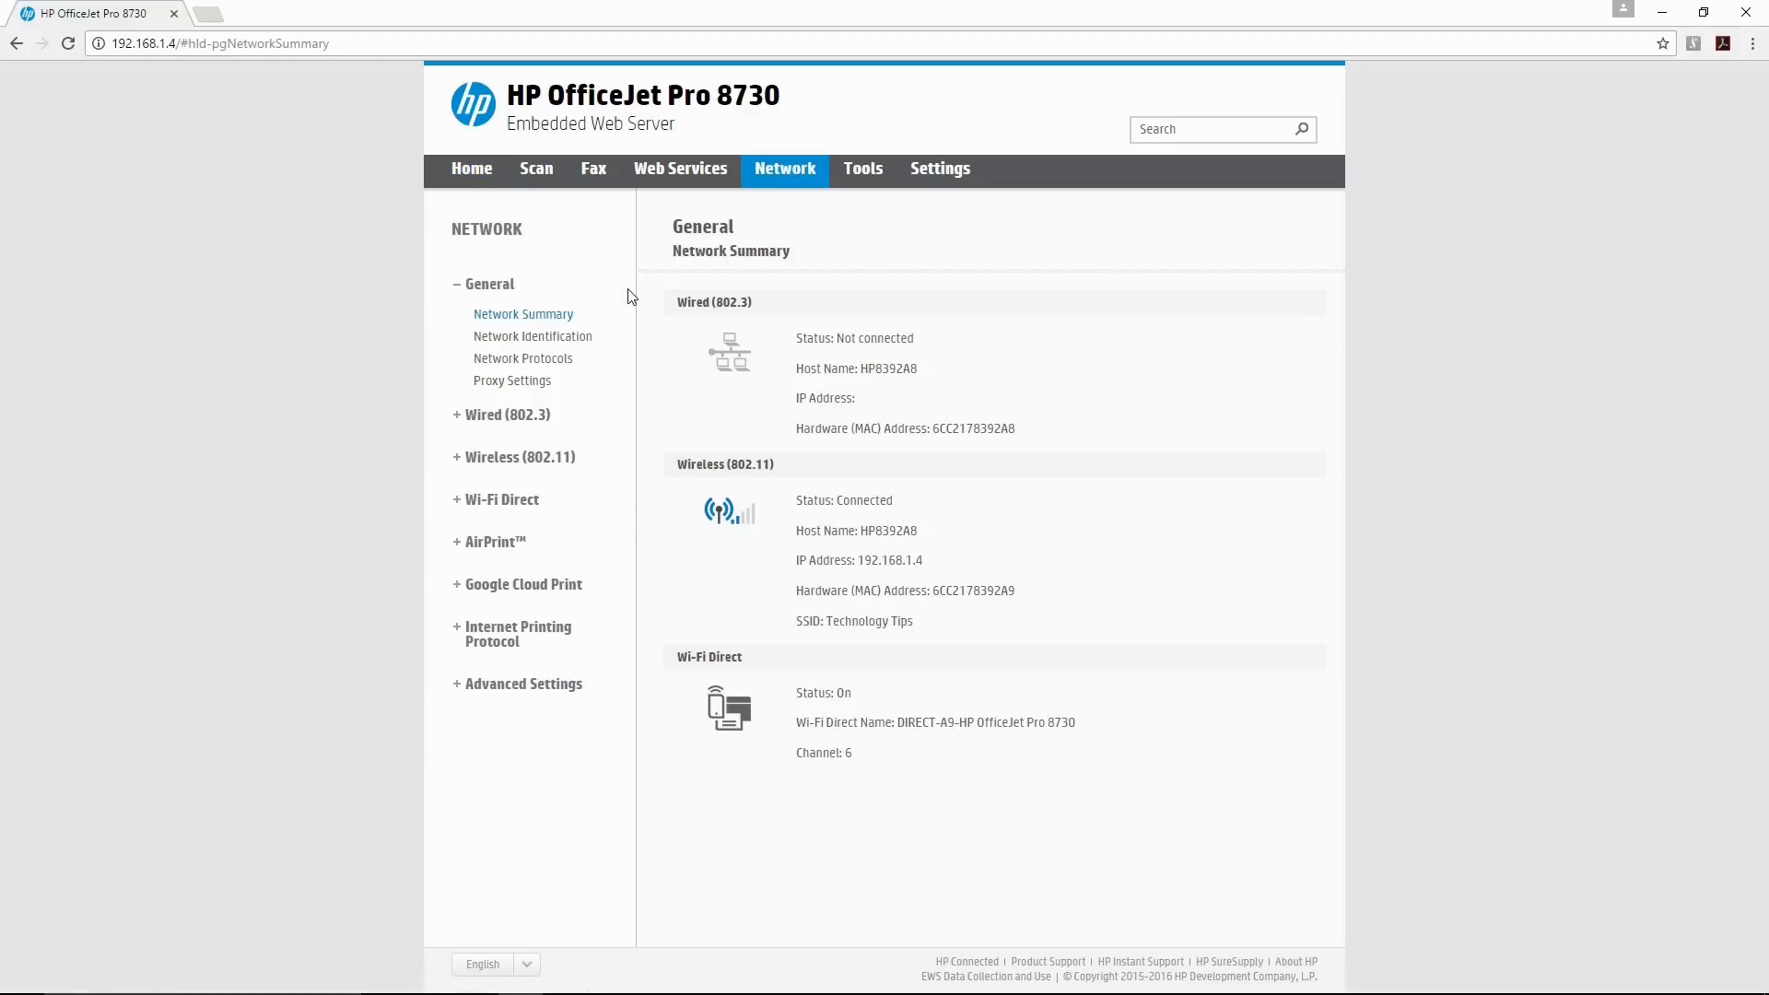
mouse_move(533, 509)
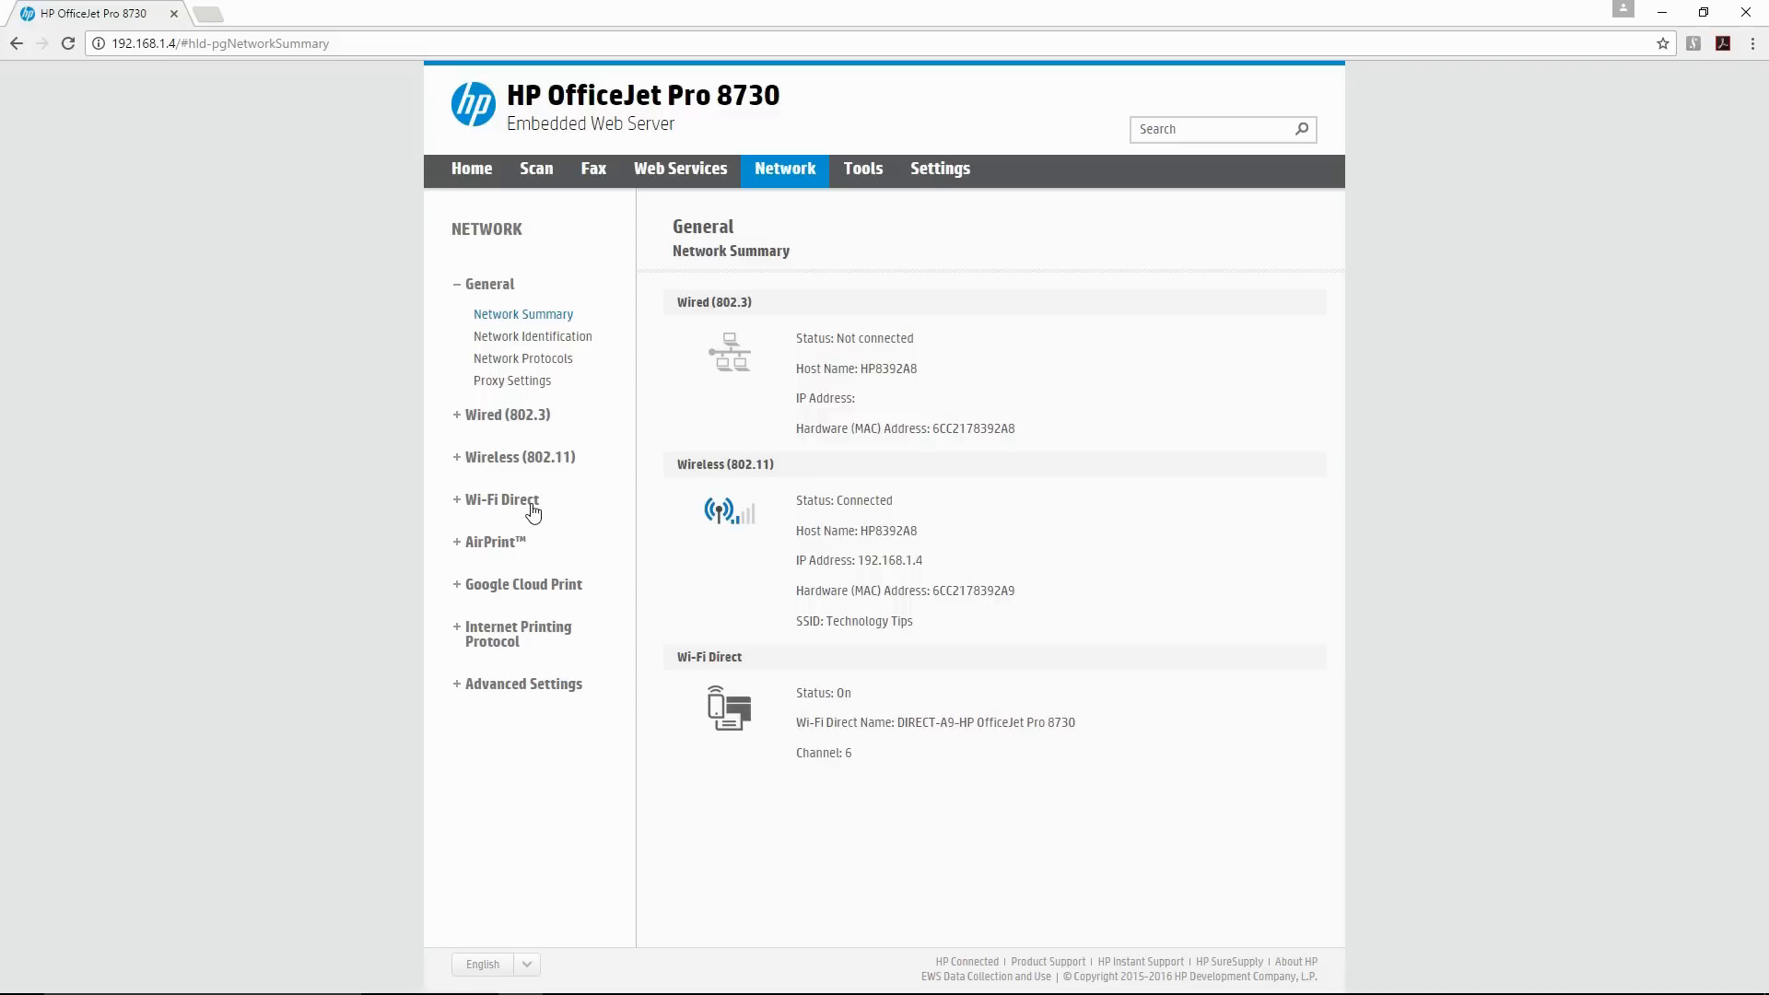
click(502, 500)
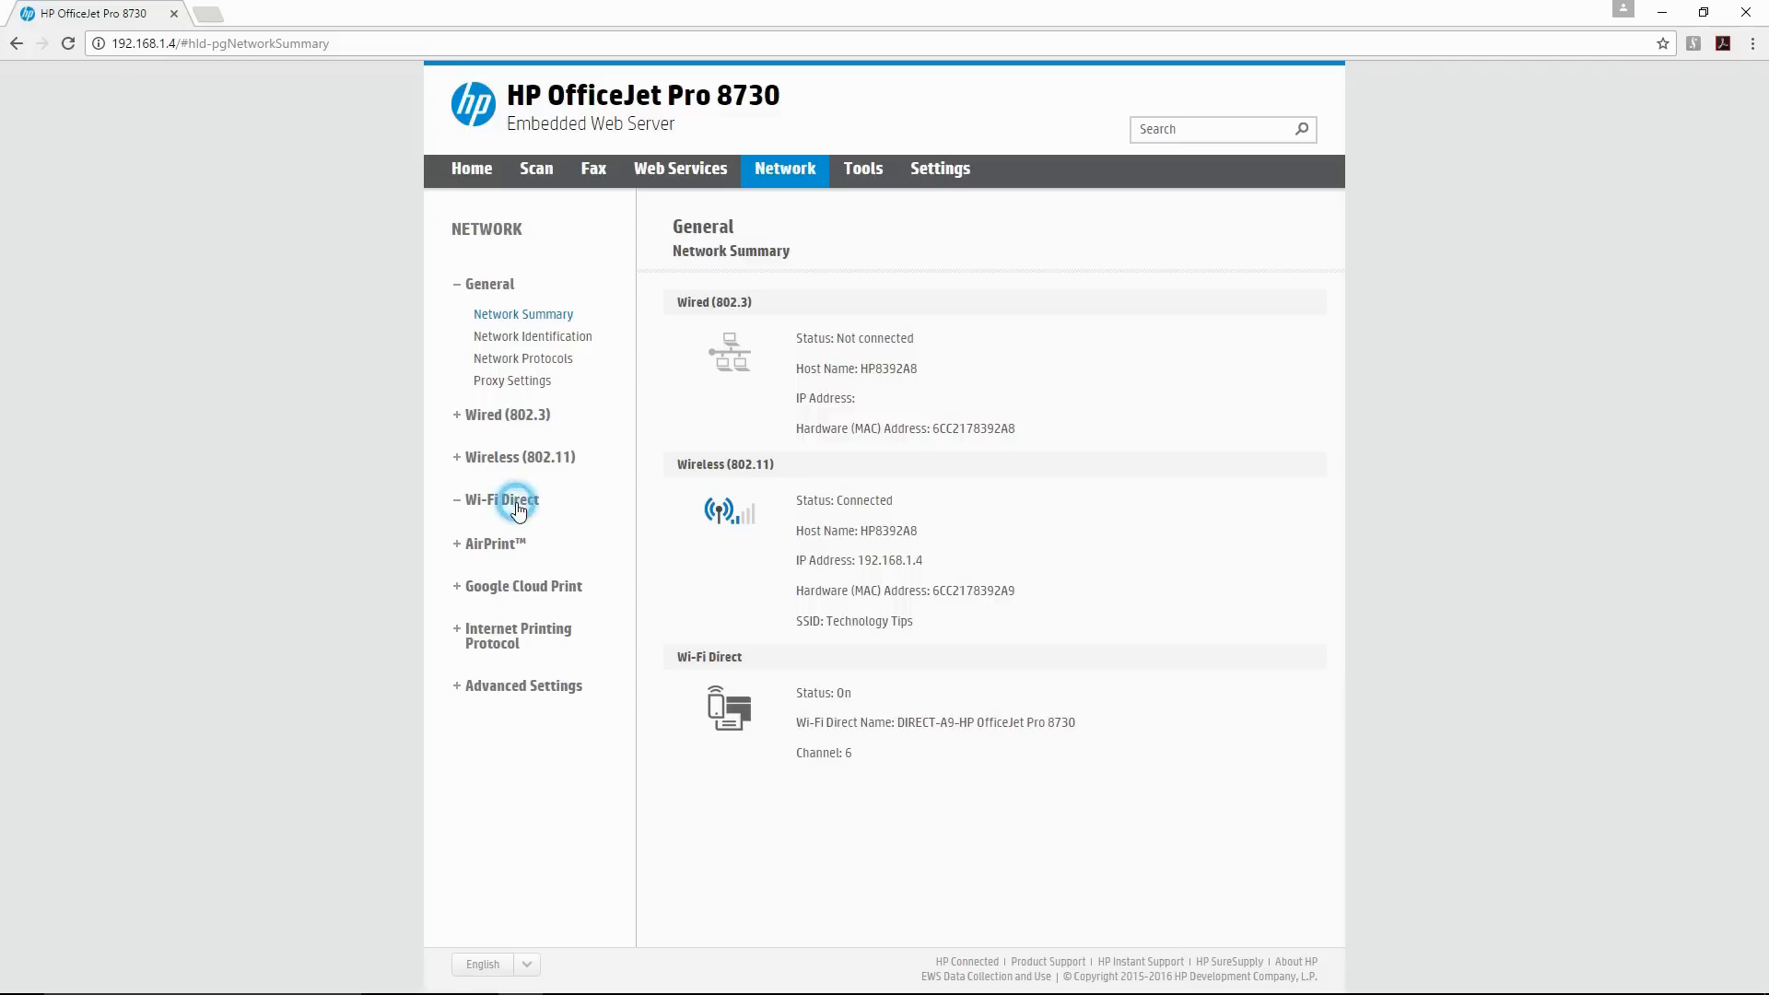
click(501, 498)
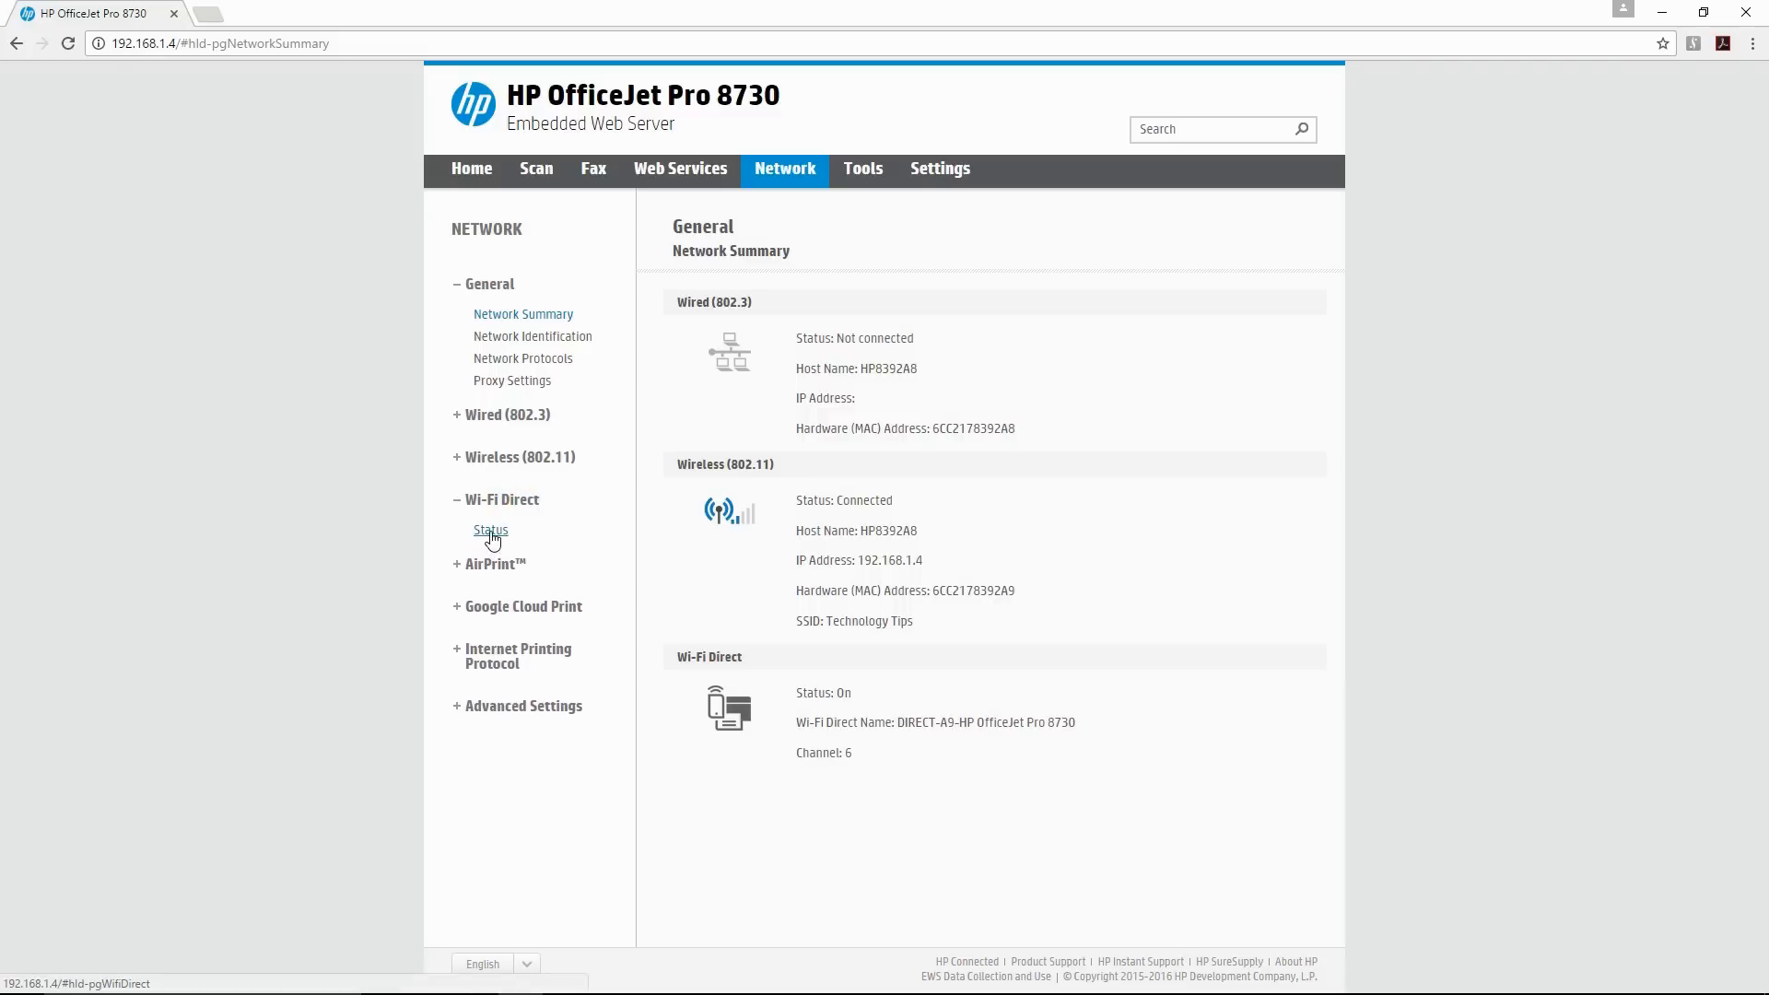
click(491, 530)
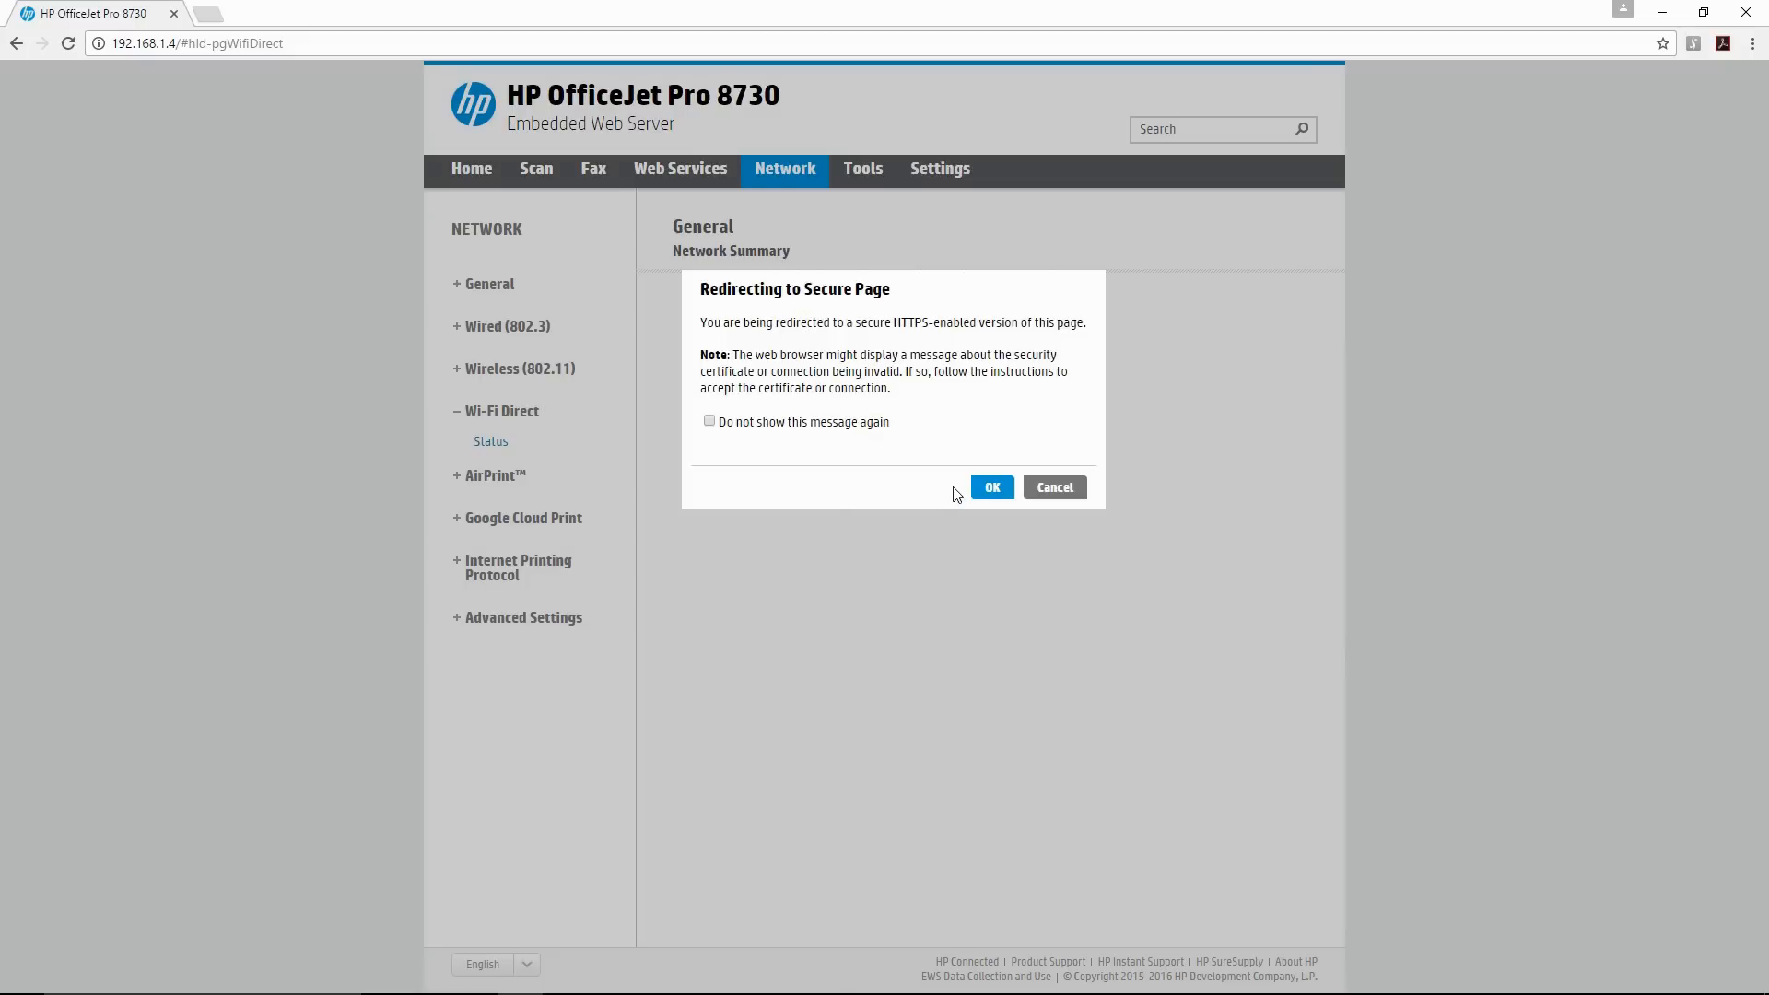
- Accept the HTTPS redirect and proceed past Chrome's certificate warning to 192.168.1.4
click(990, 486)
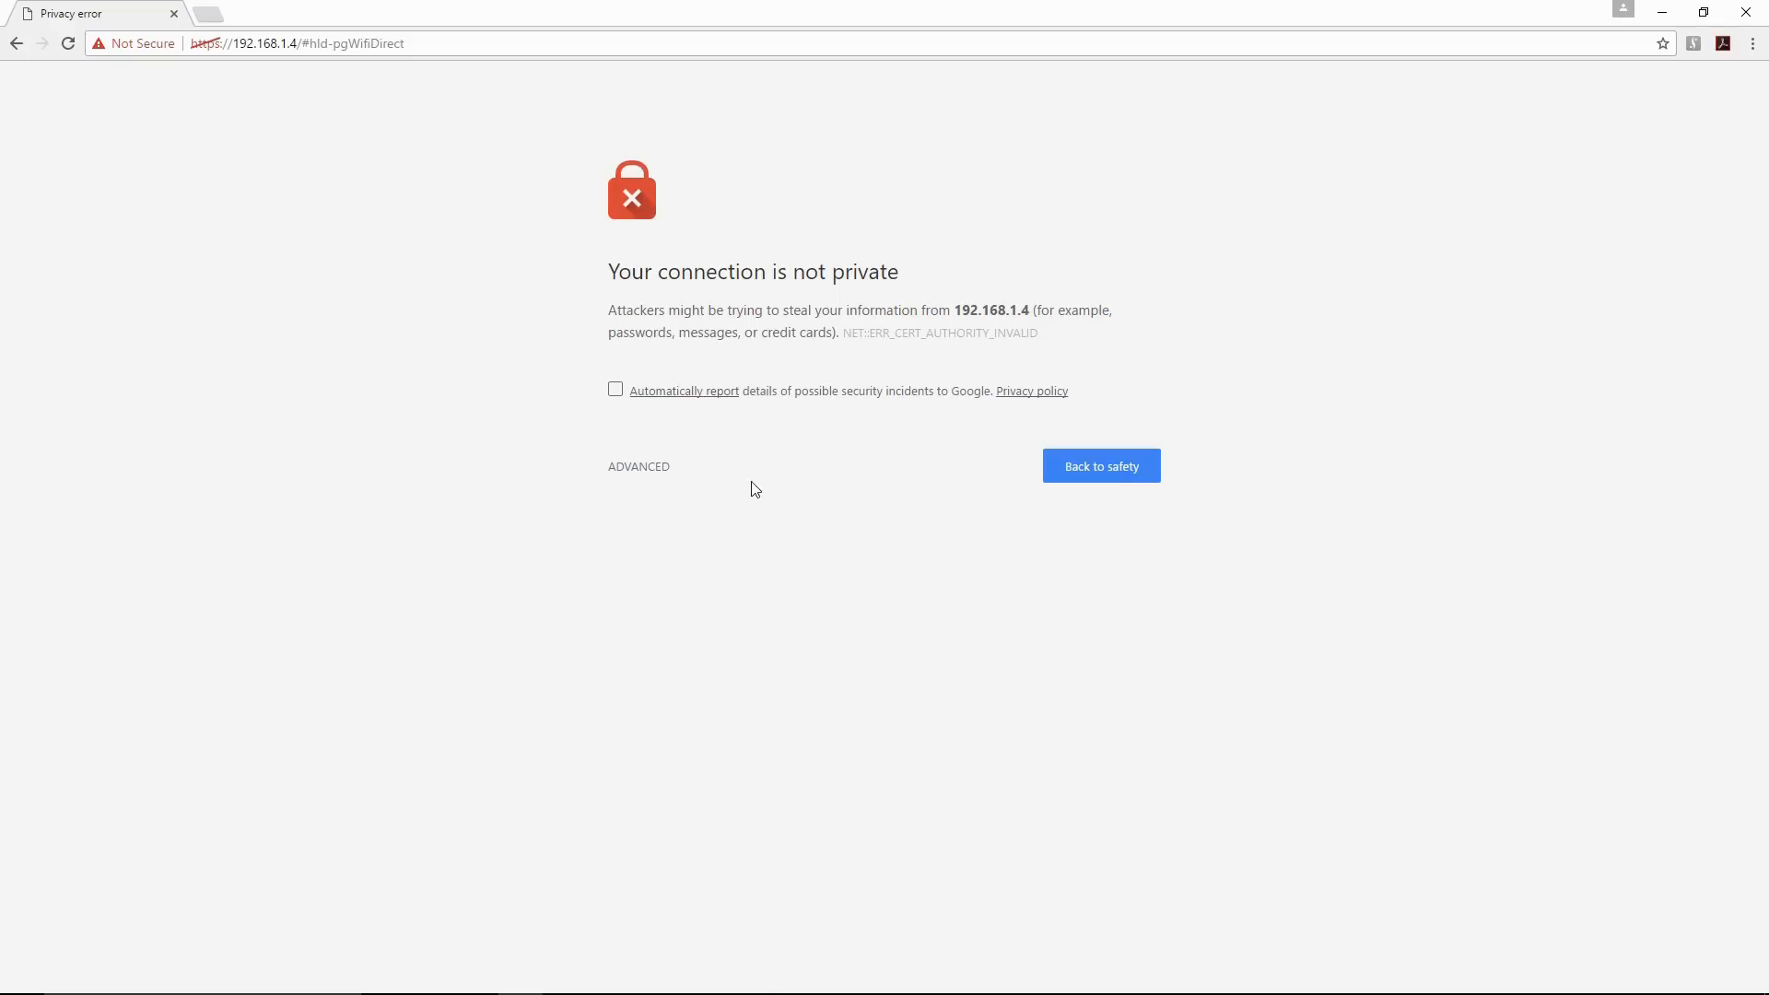
click(638, 467)
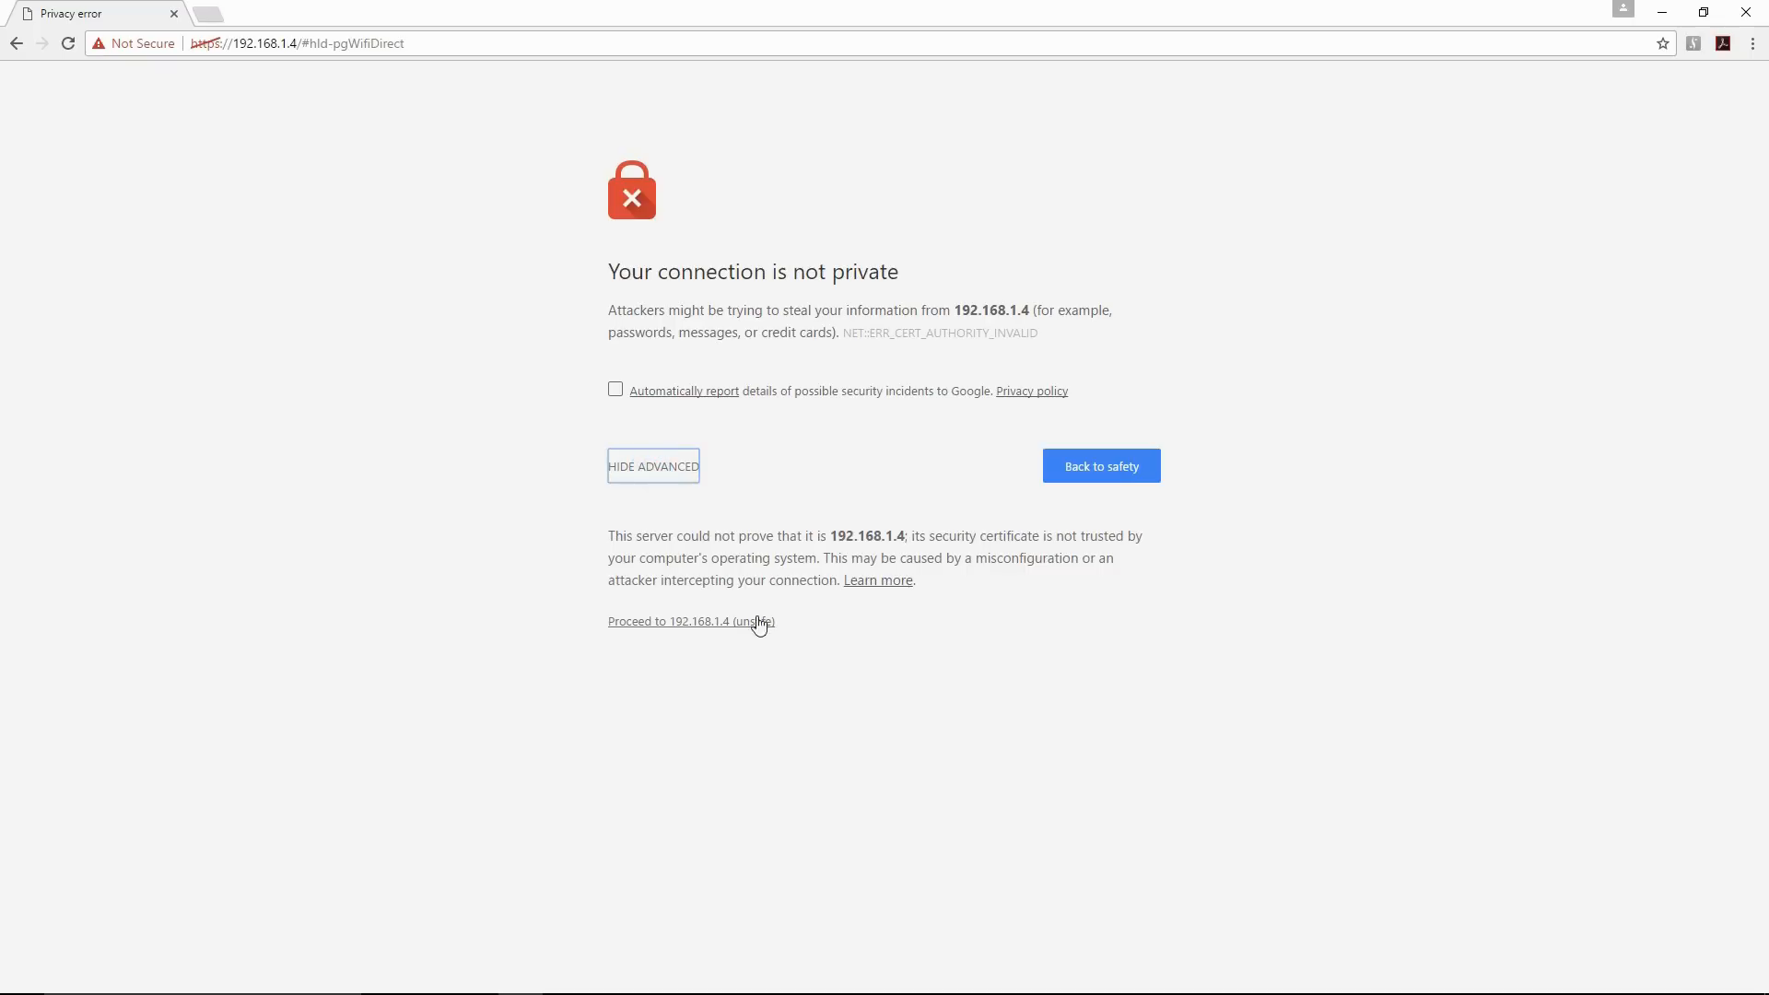
mouse_move(704, 655)
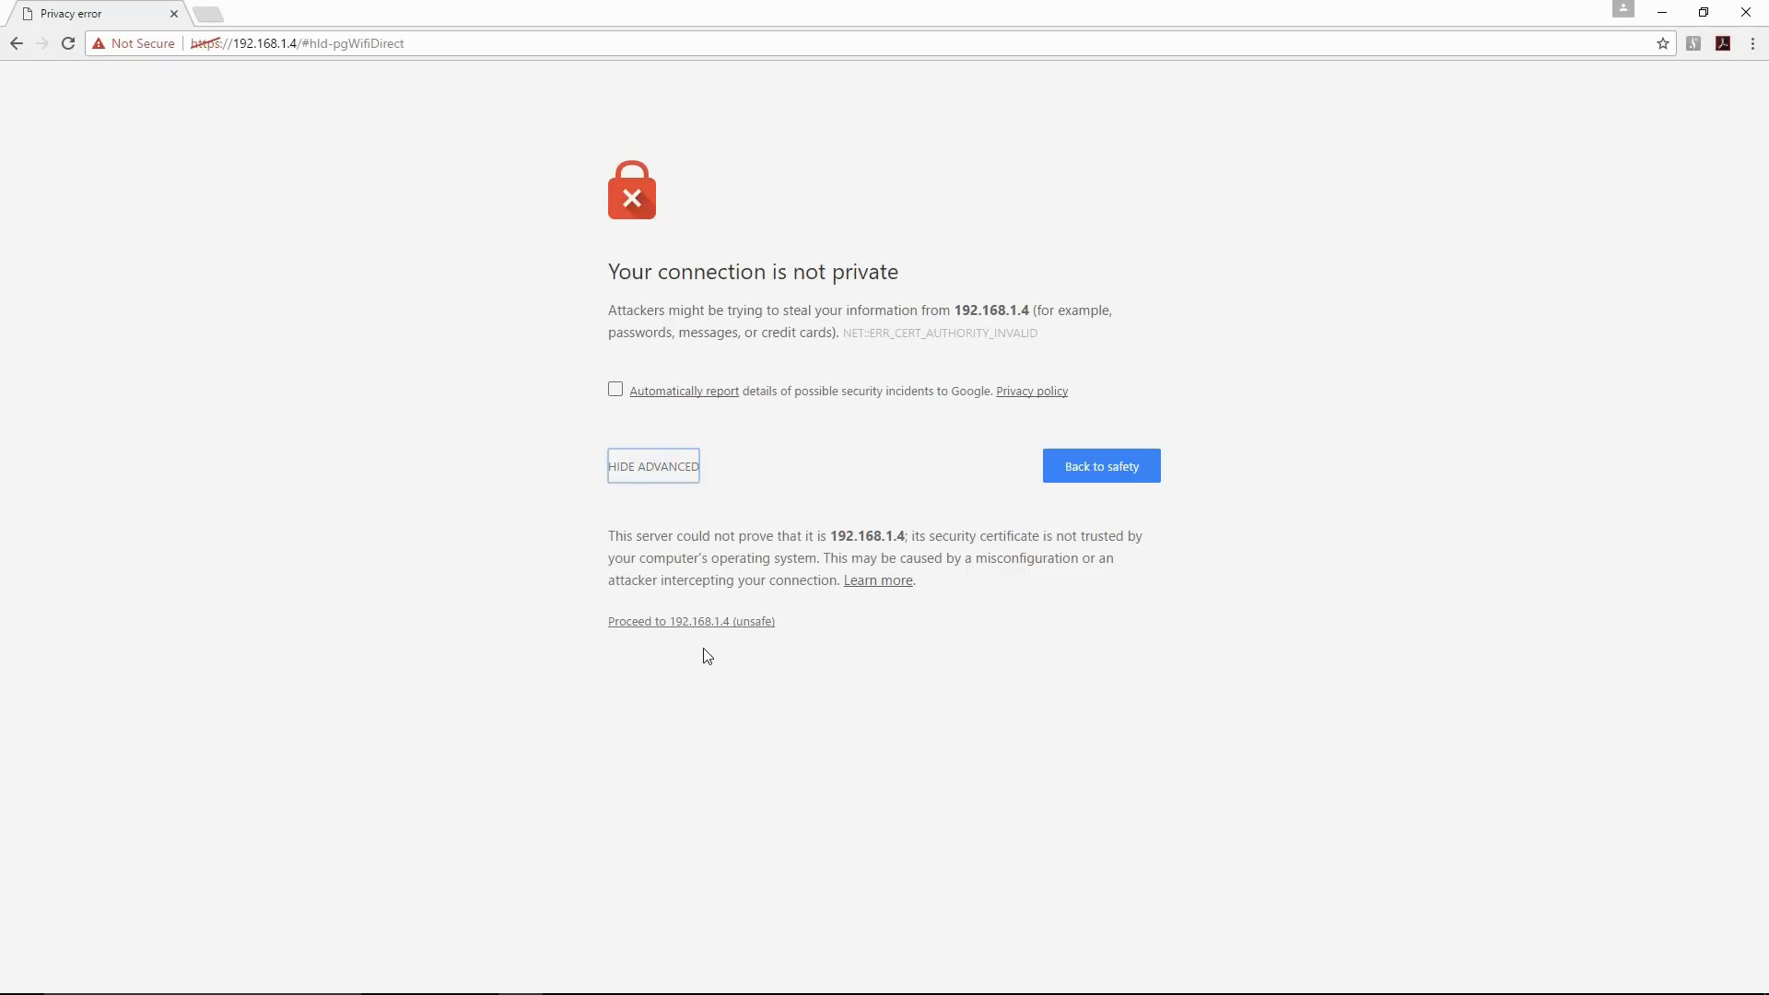
mouse_move(712, 632)
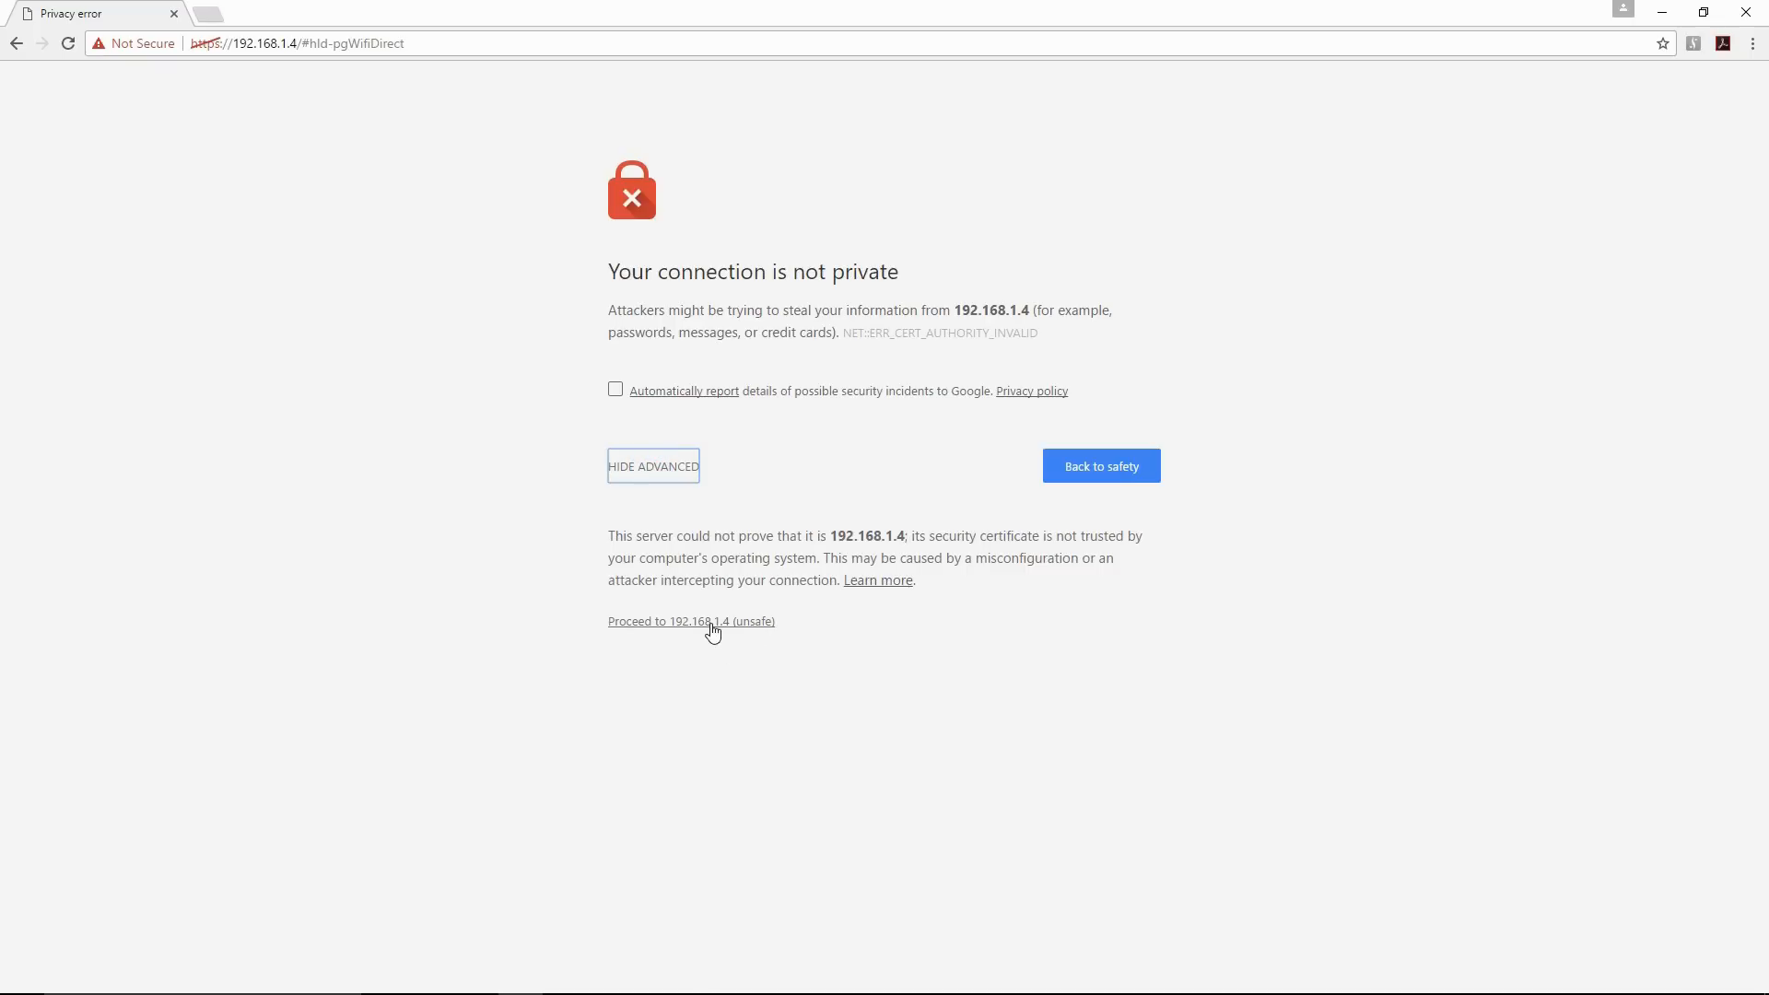
click(691, 620)
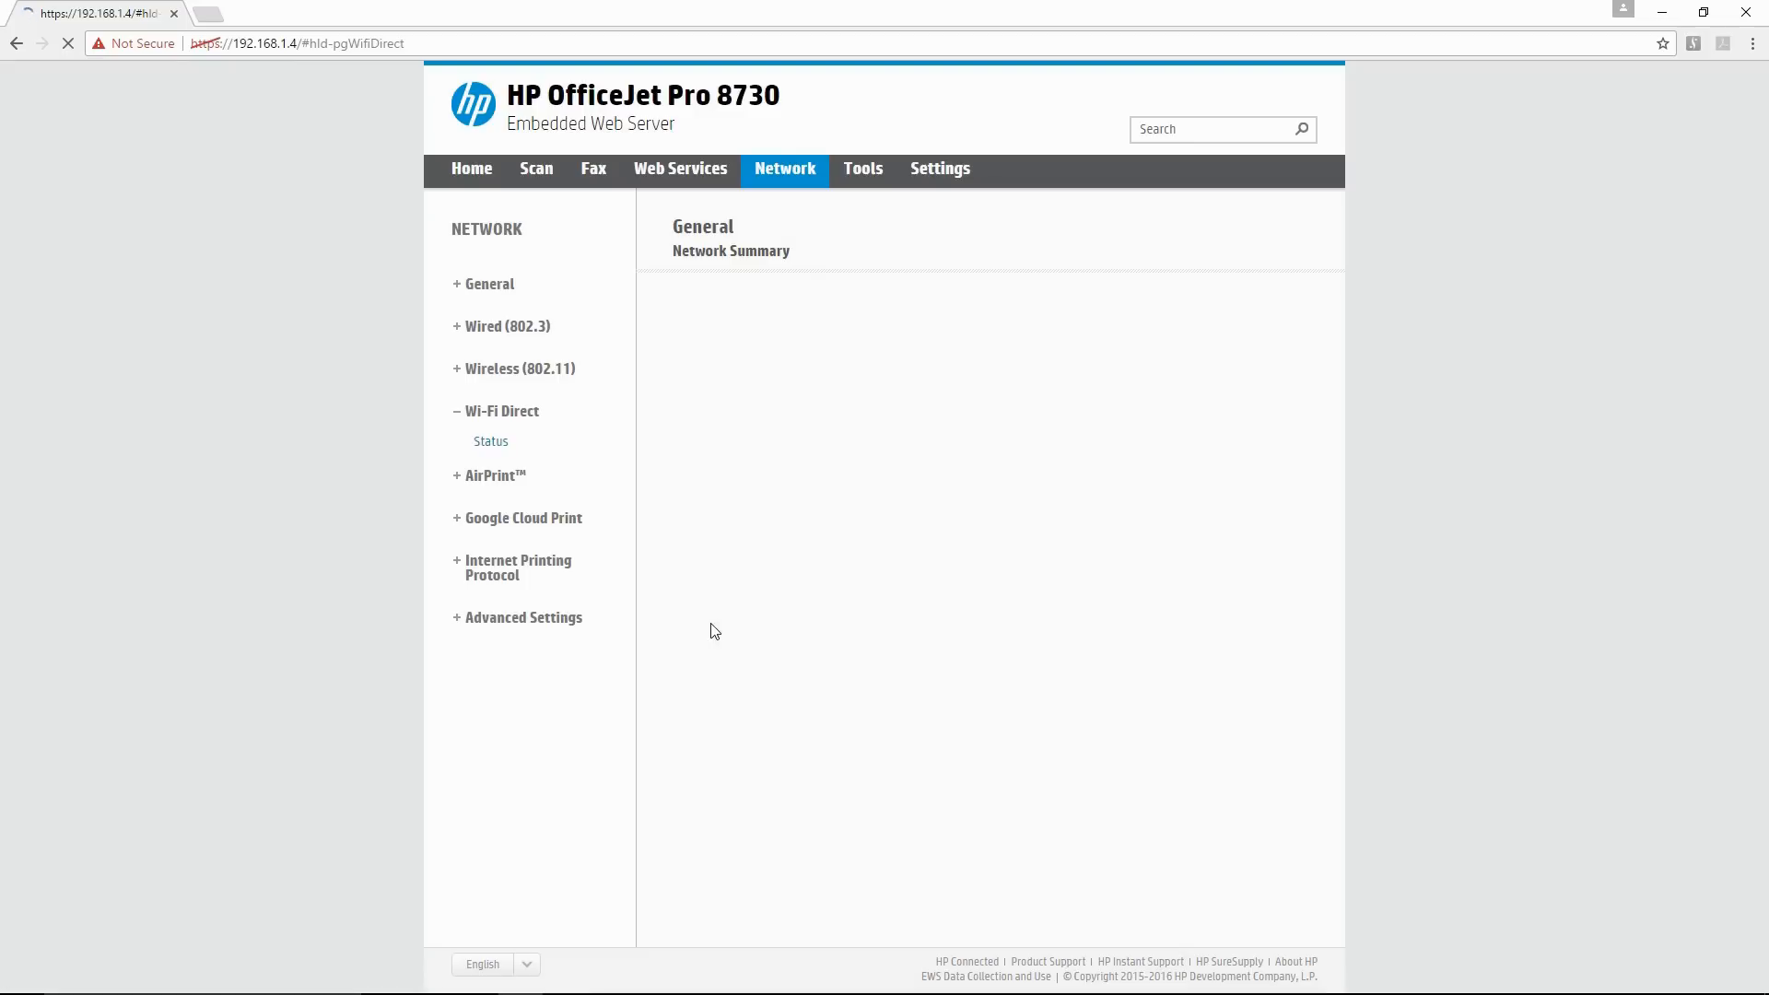
click(489, 441)
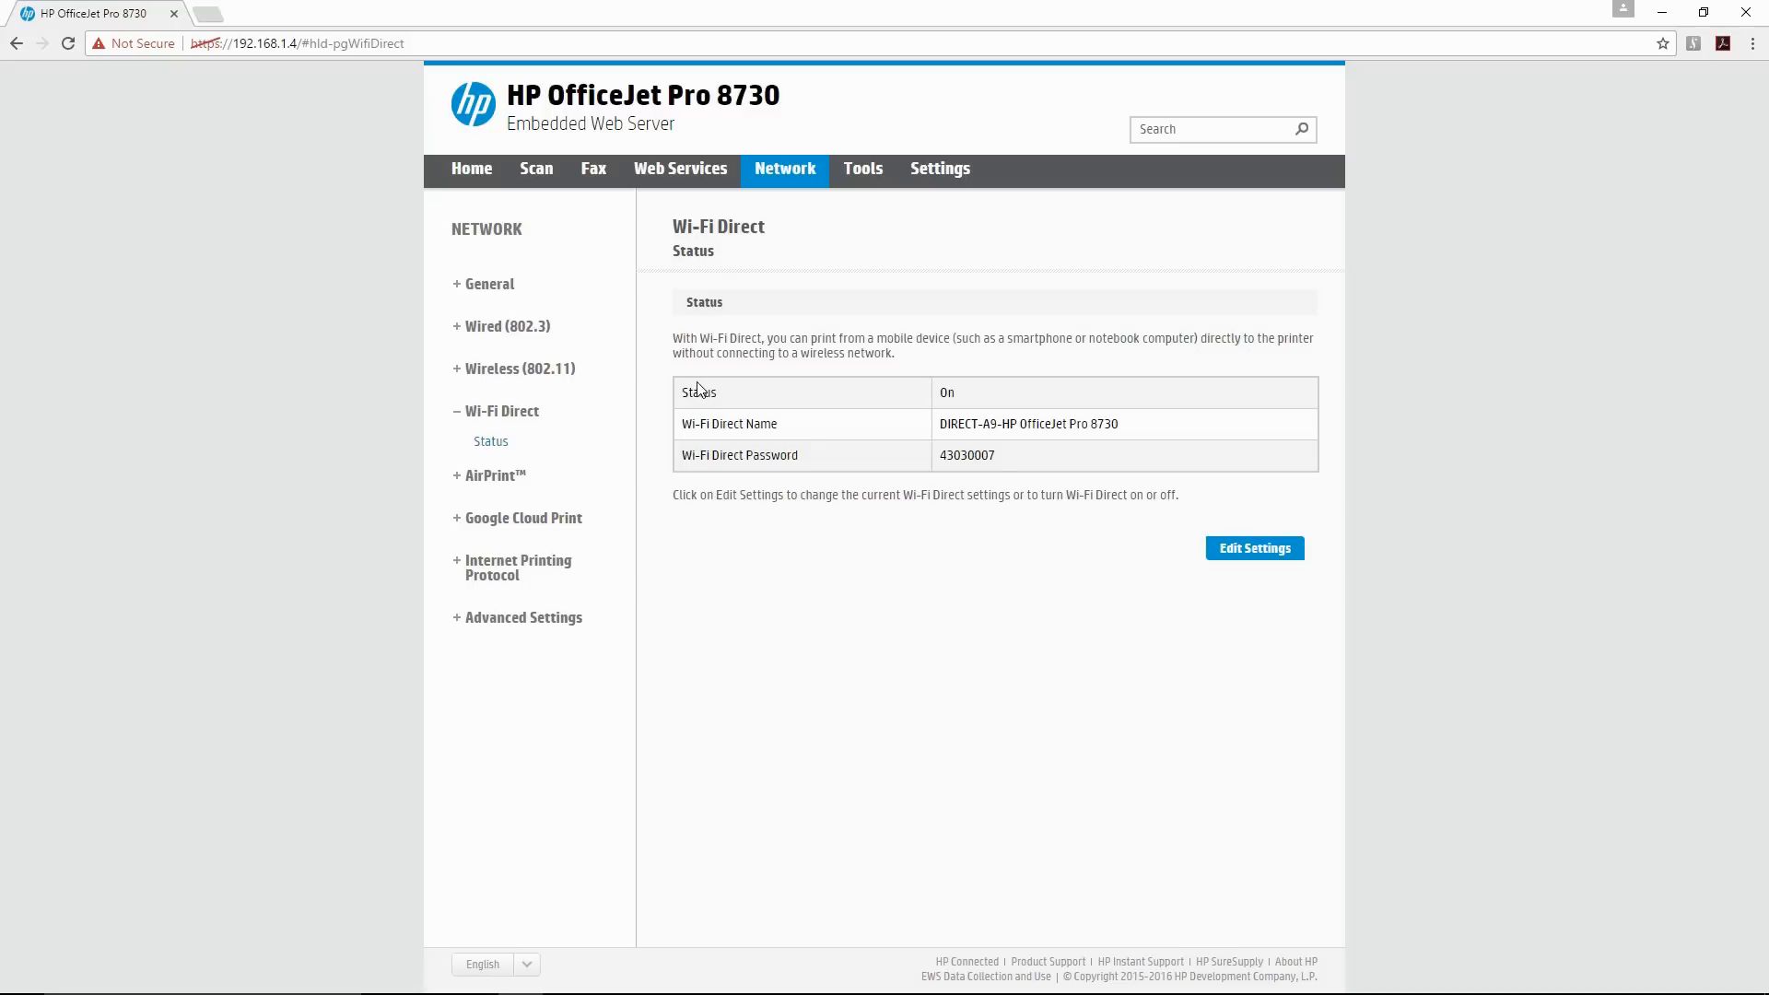
mouse_move(733, 316)
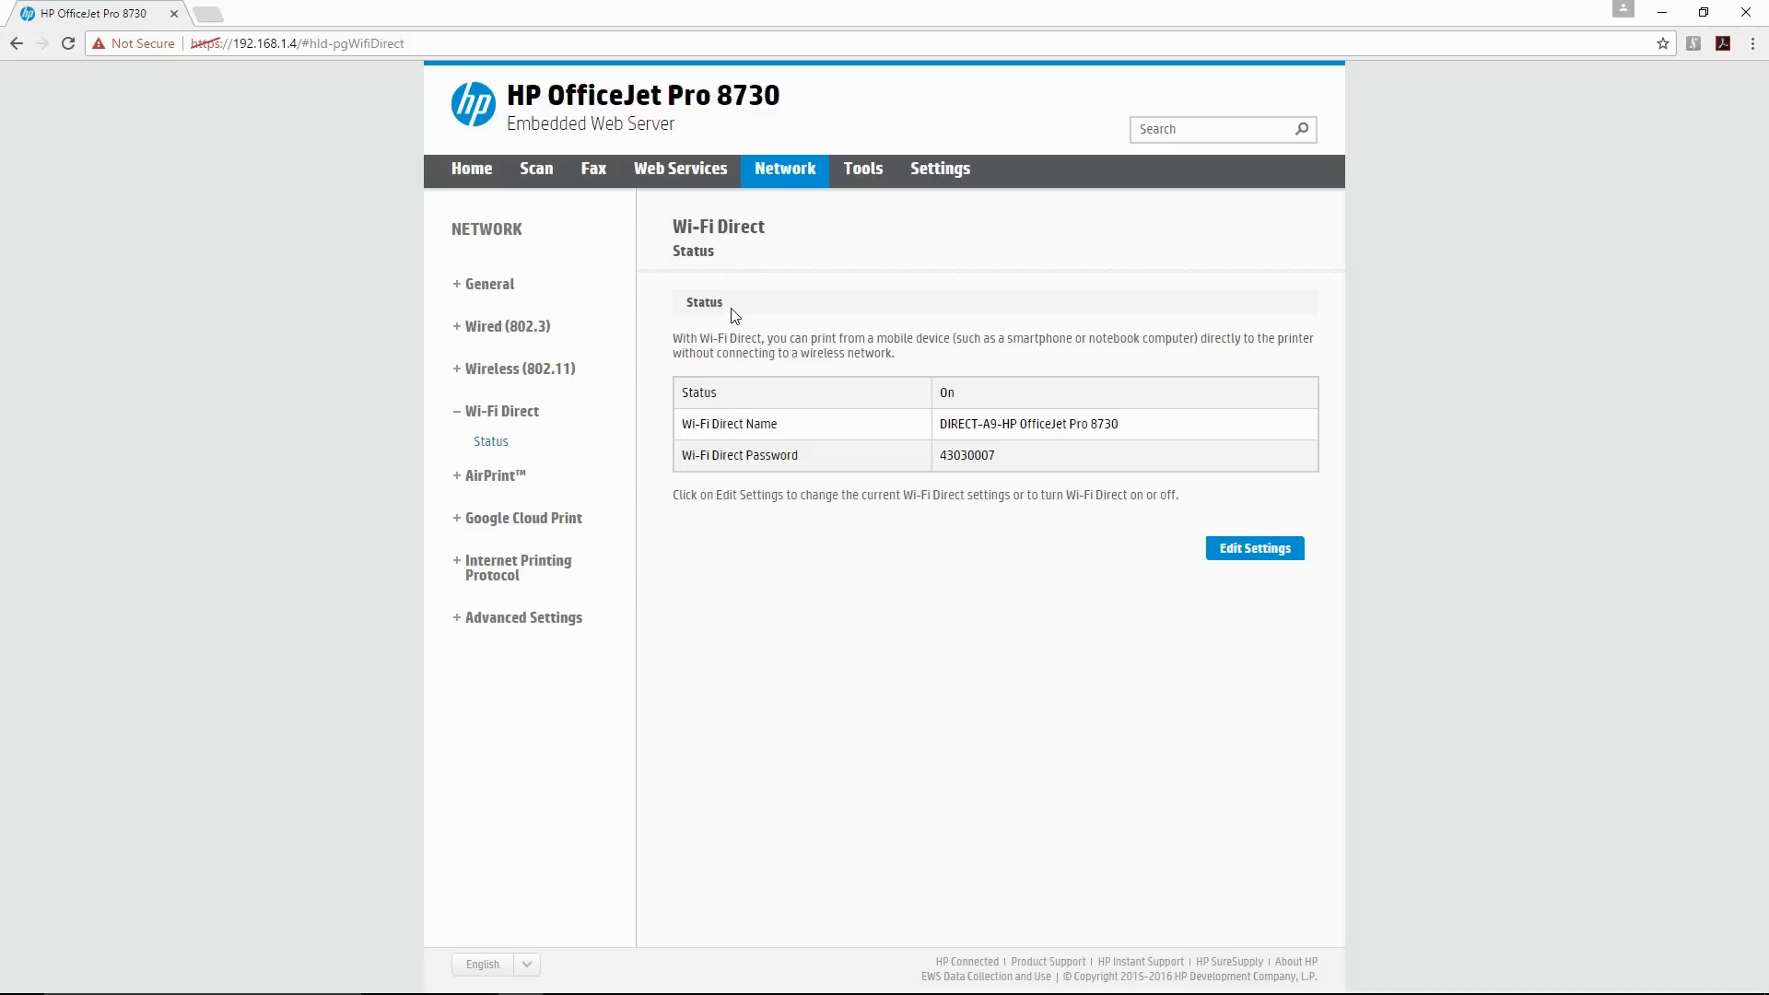
mouse_move(879, 488)
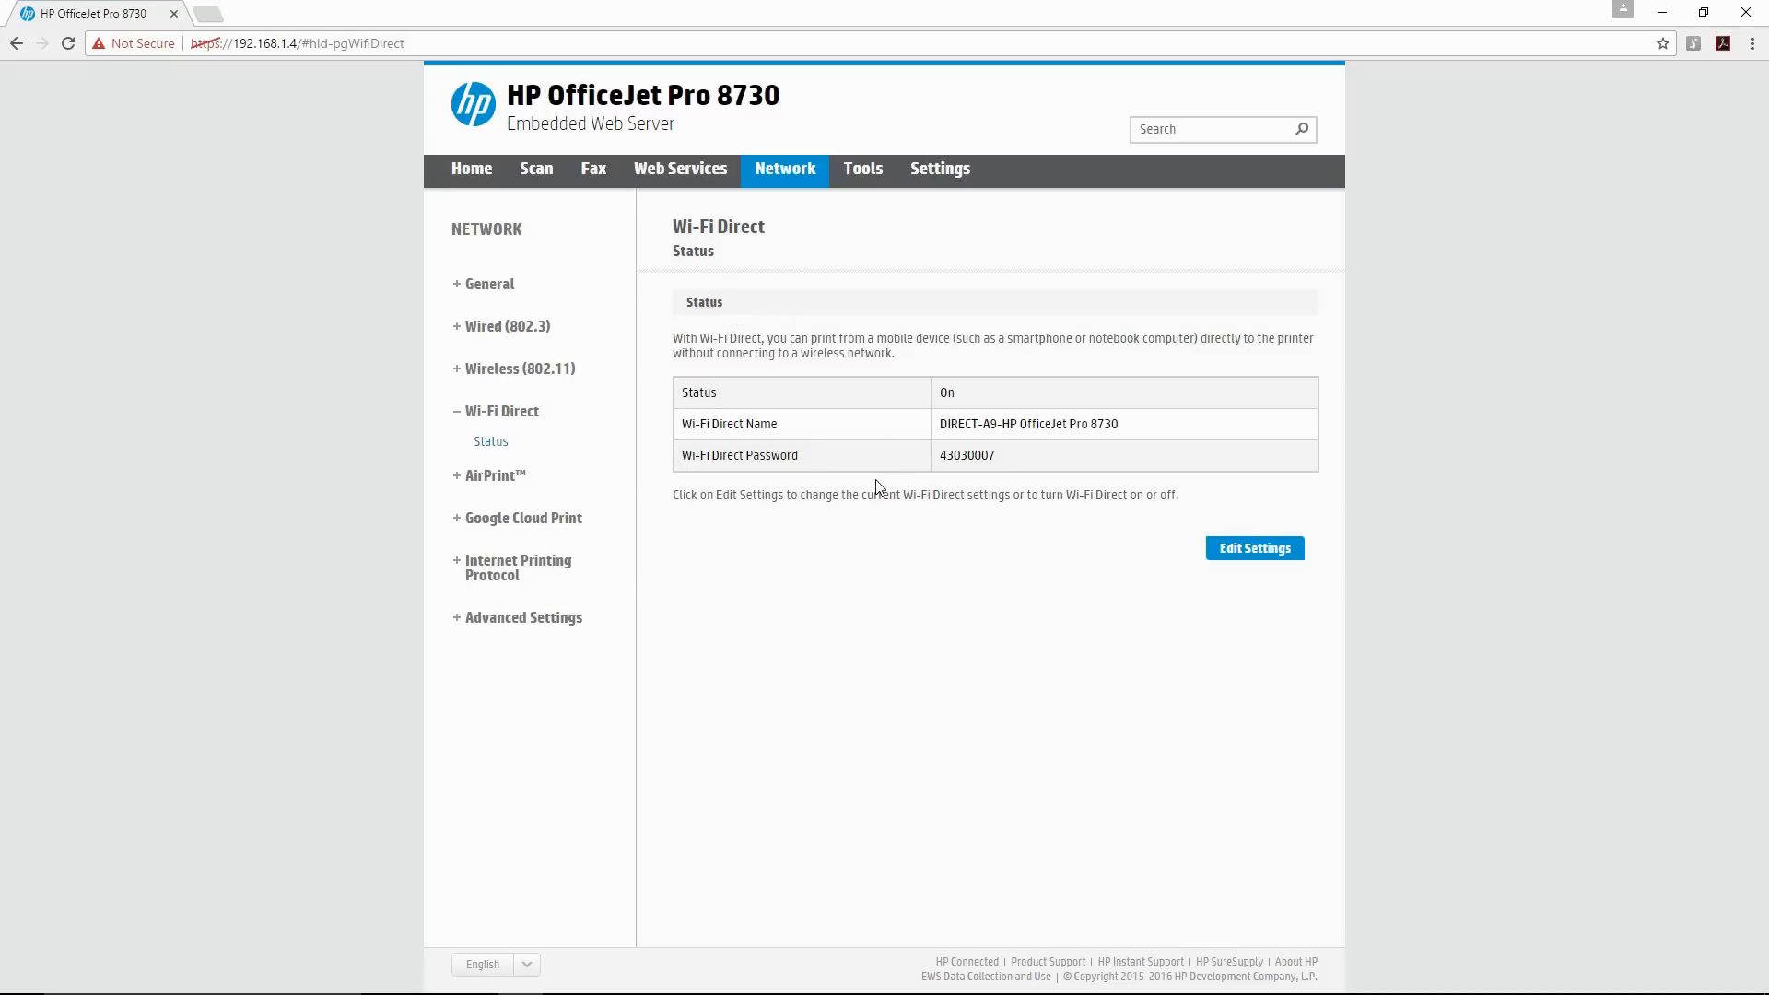
mouse_move(773, 453)
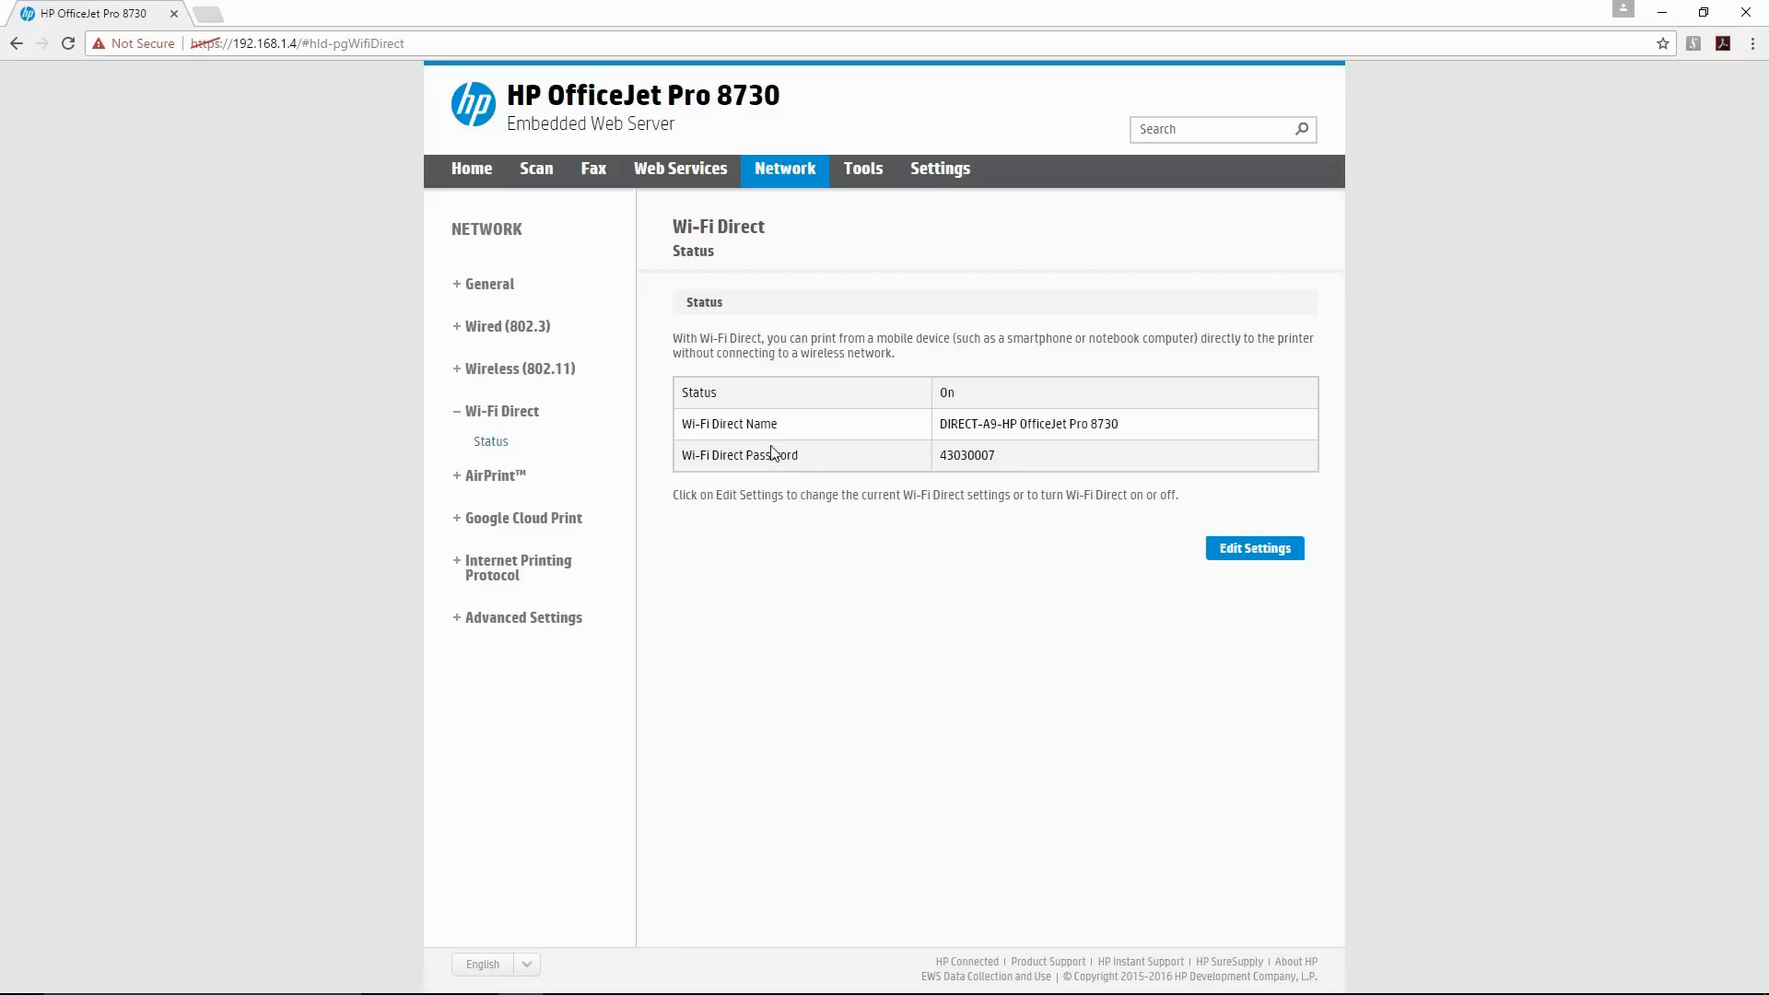
mouse_move(744, 437)
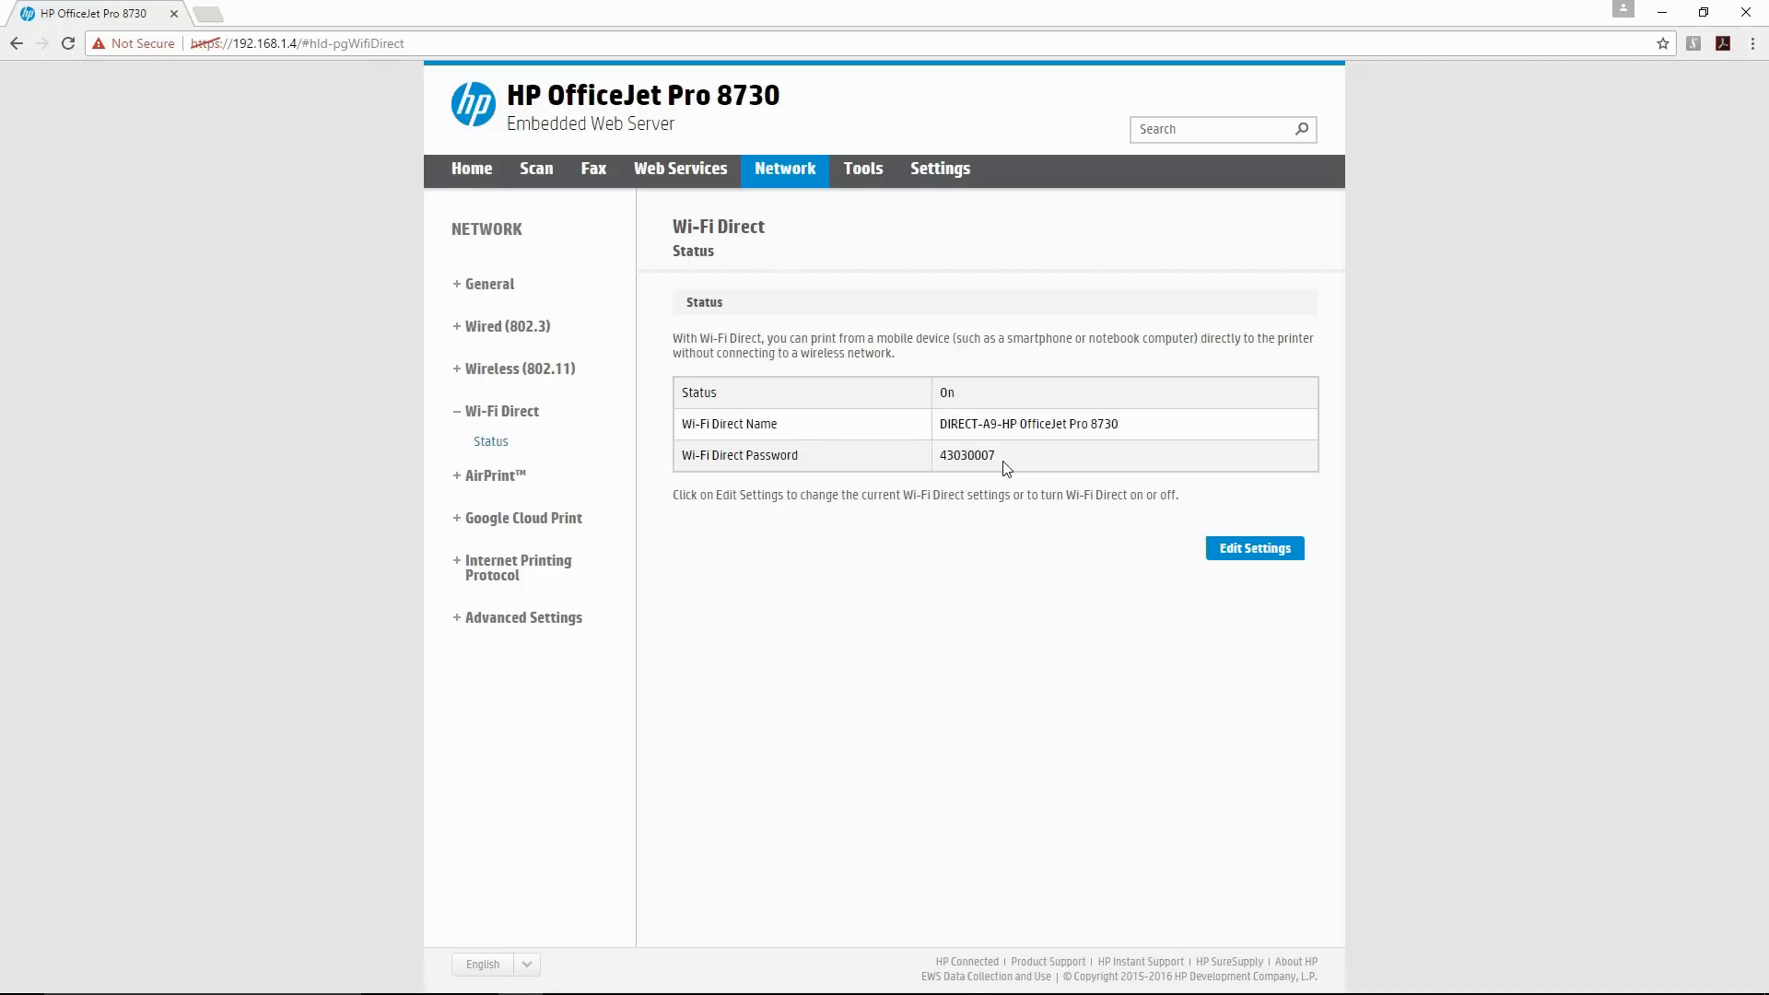
click(1253, 547)
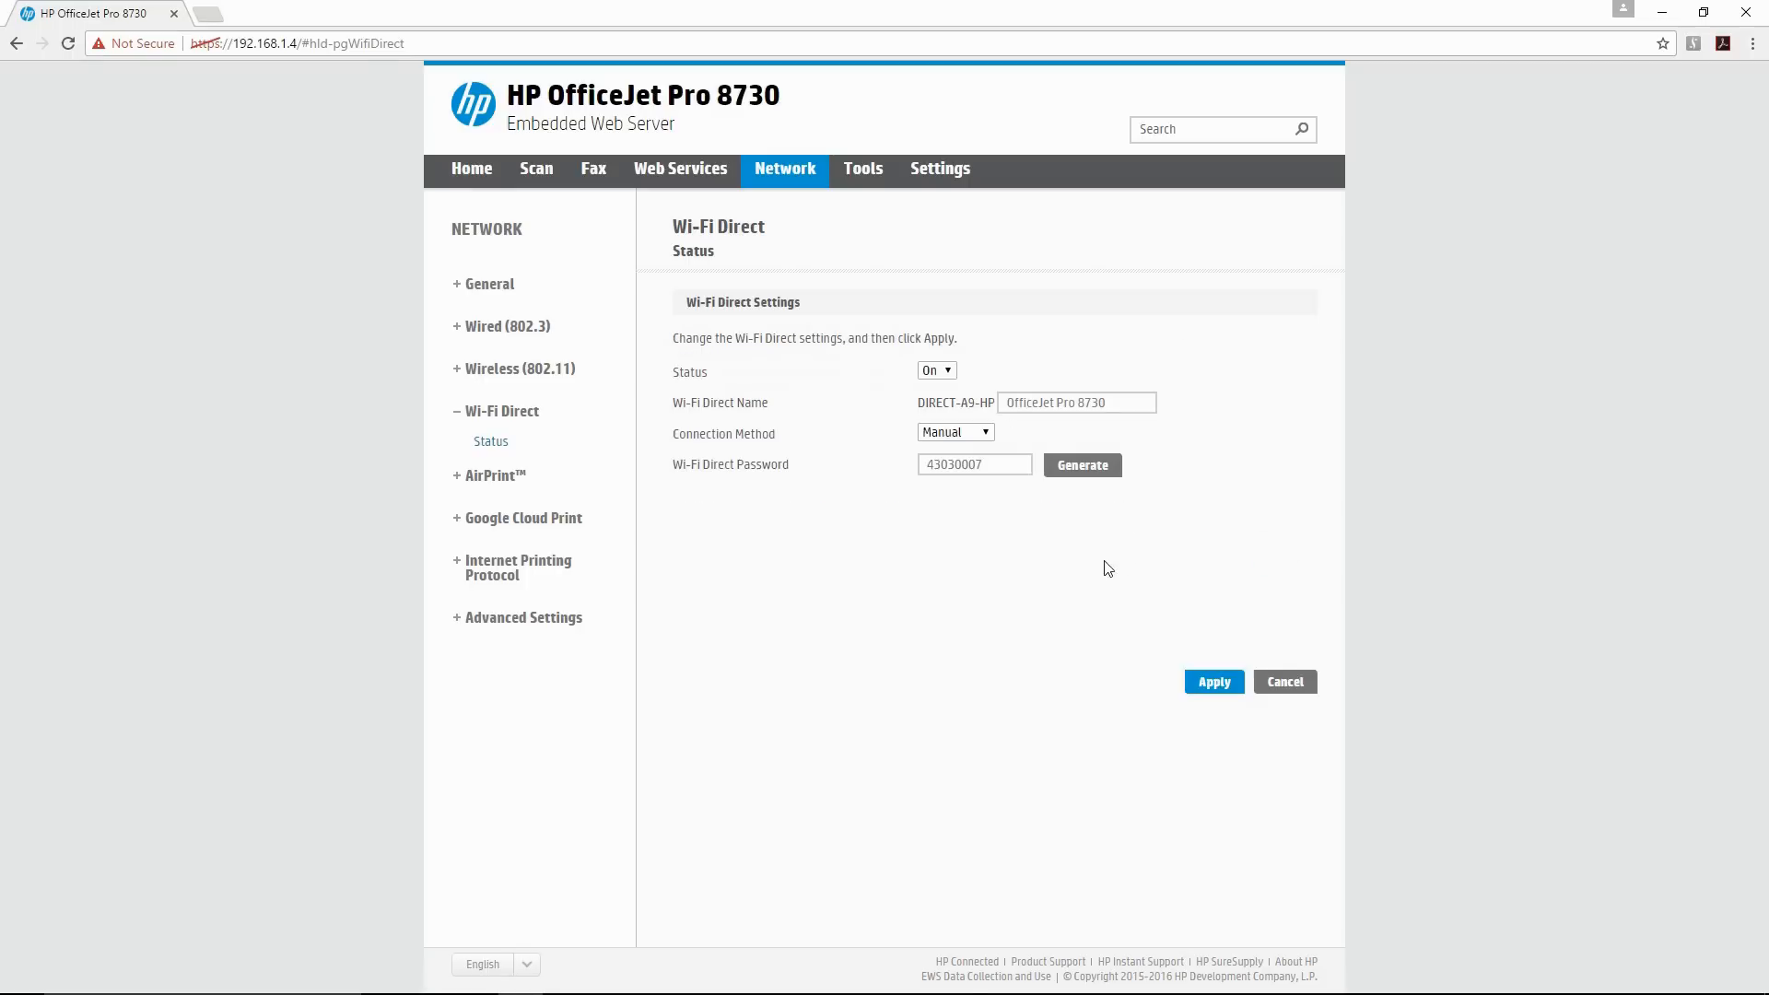
mouse_move(1046, 532)
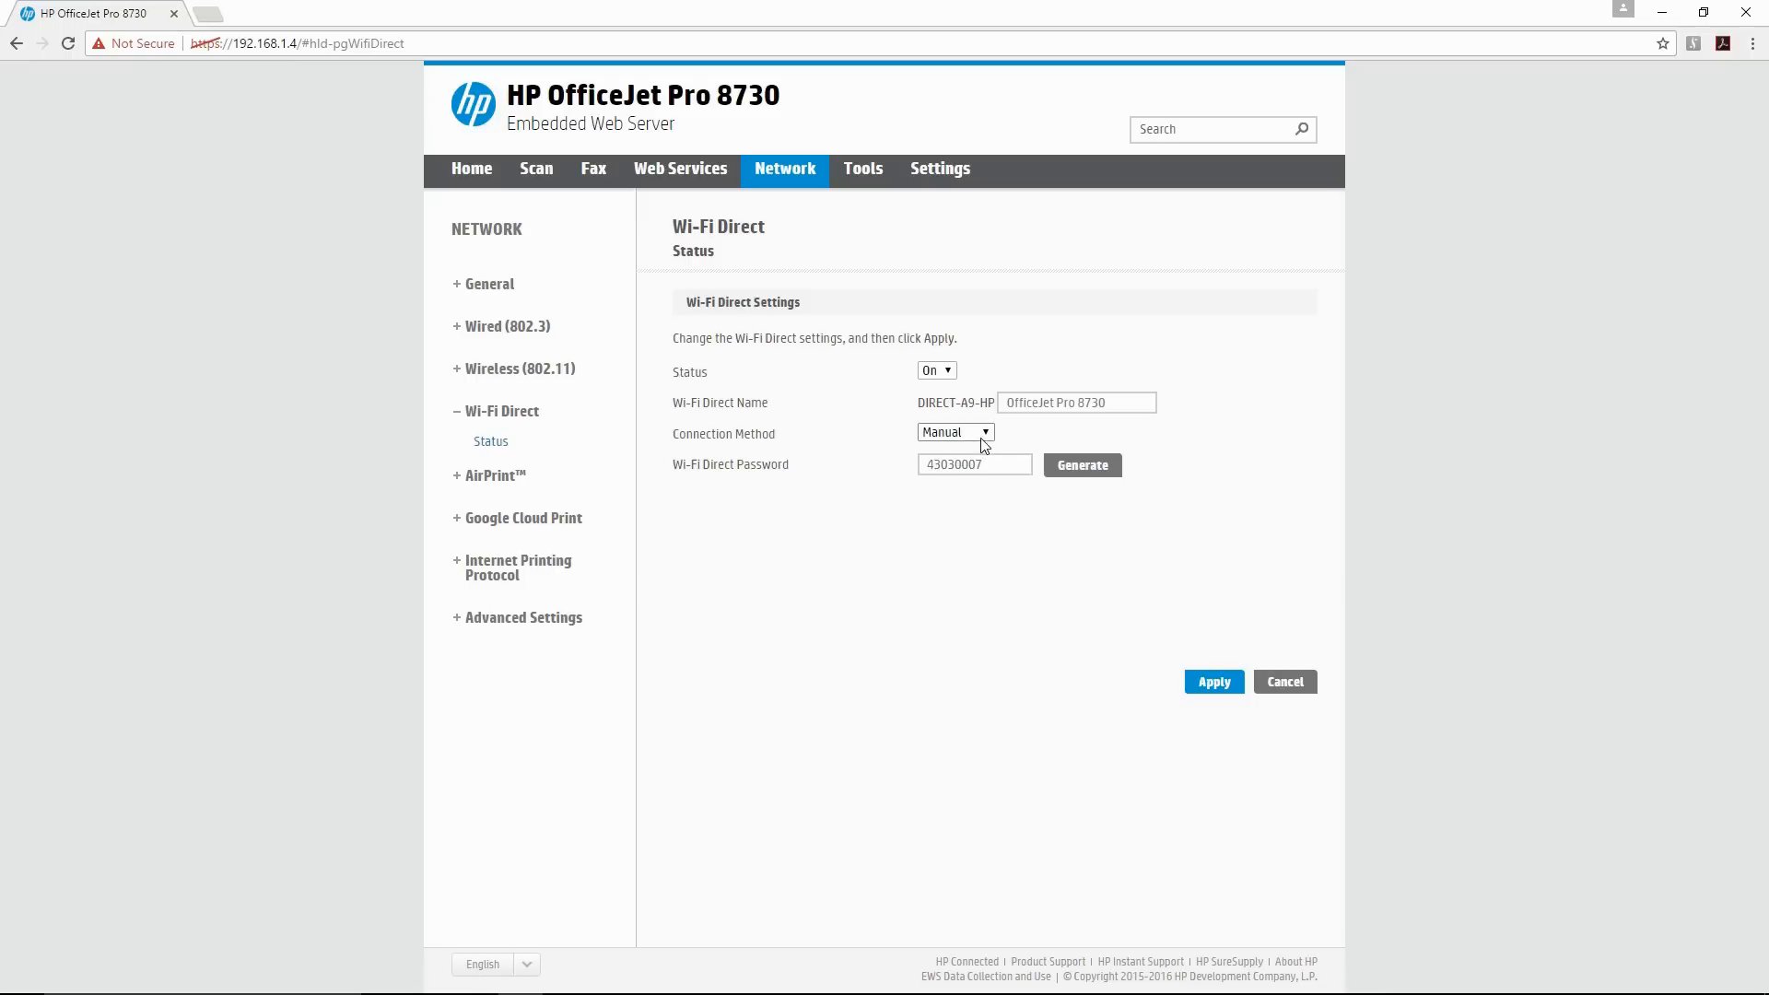
click(955, 432)
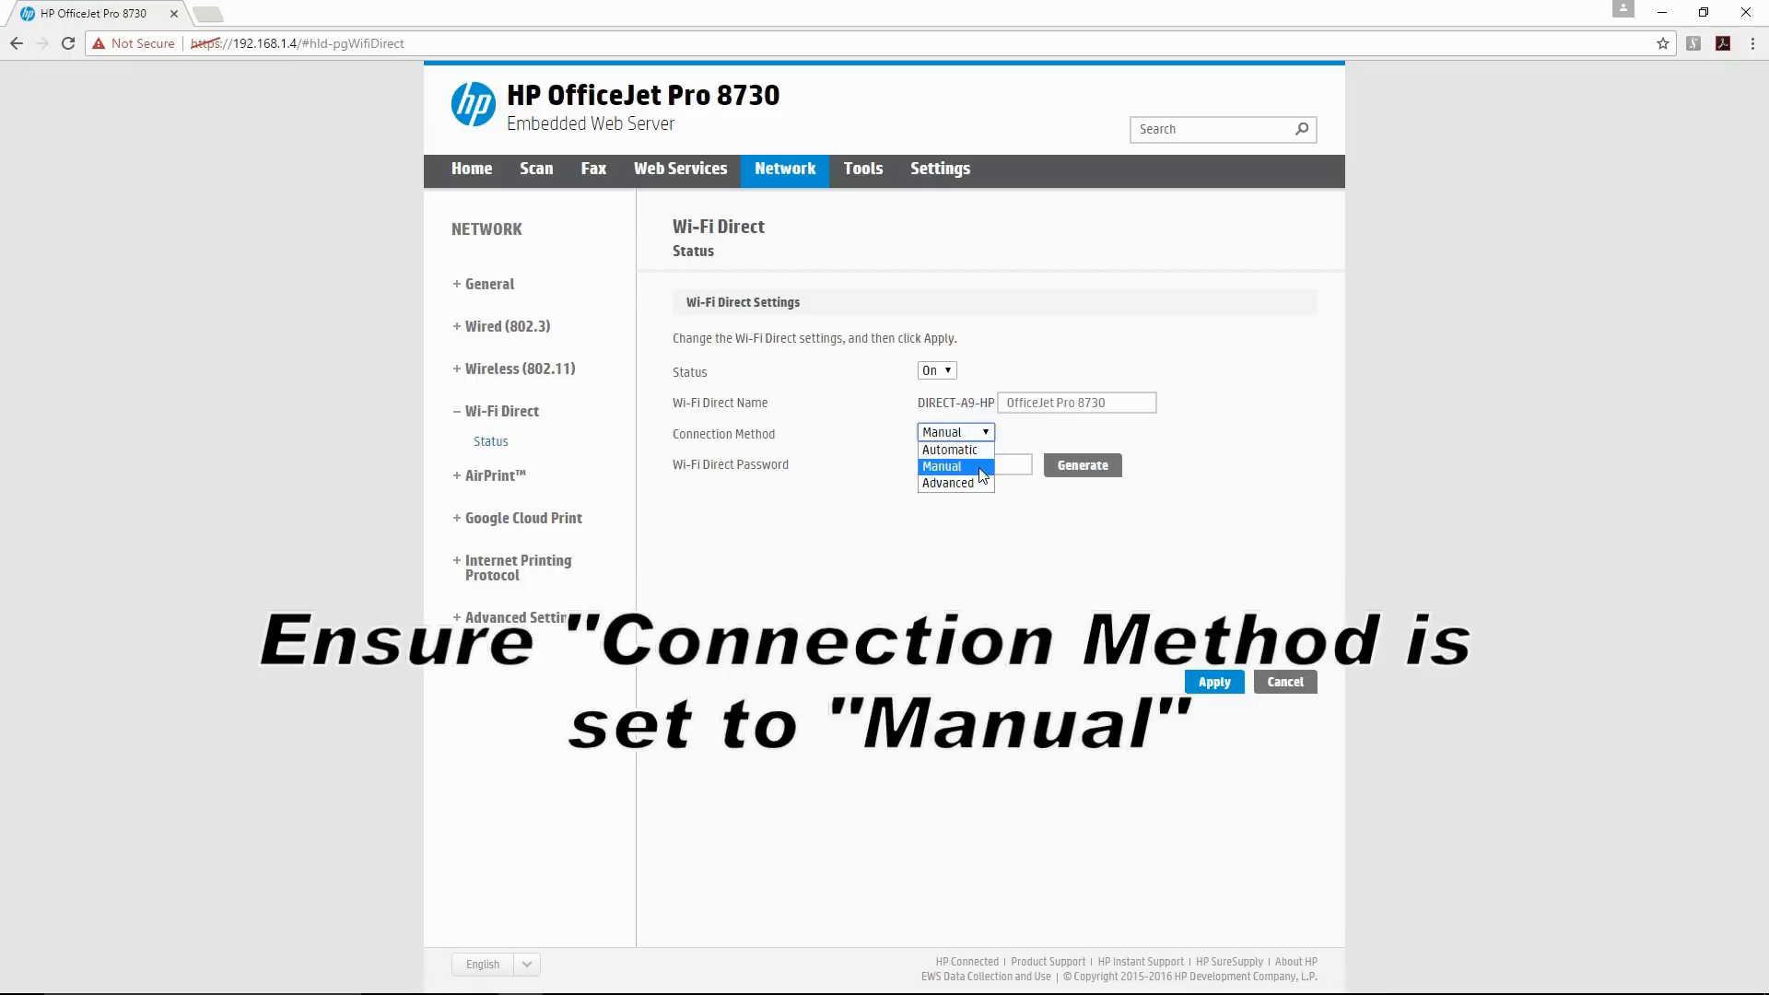
click(953, 466)
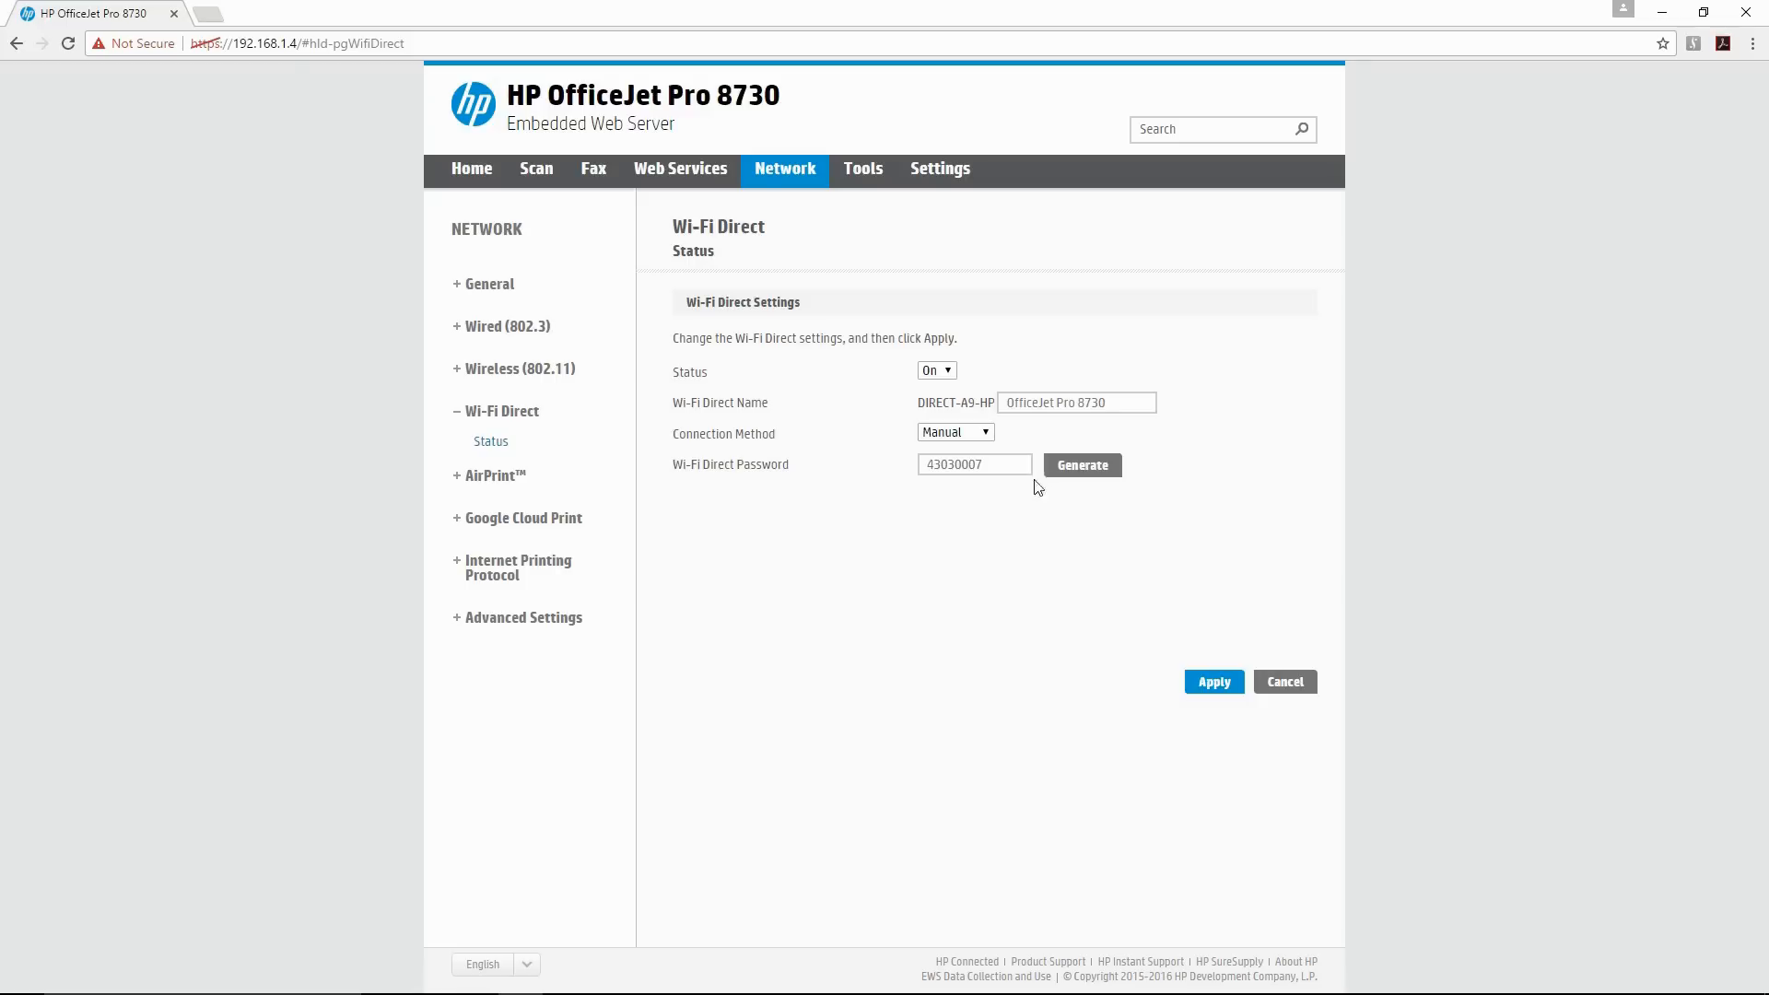
mouse_move(1029, 494)
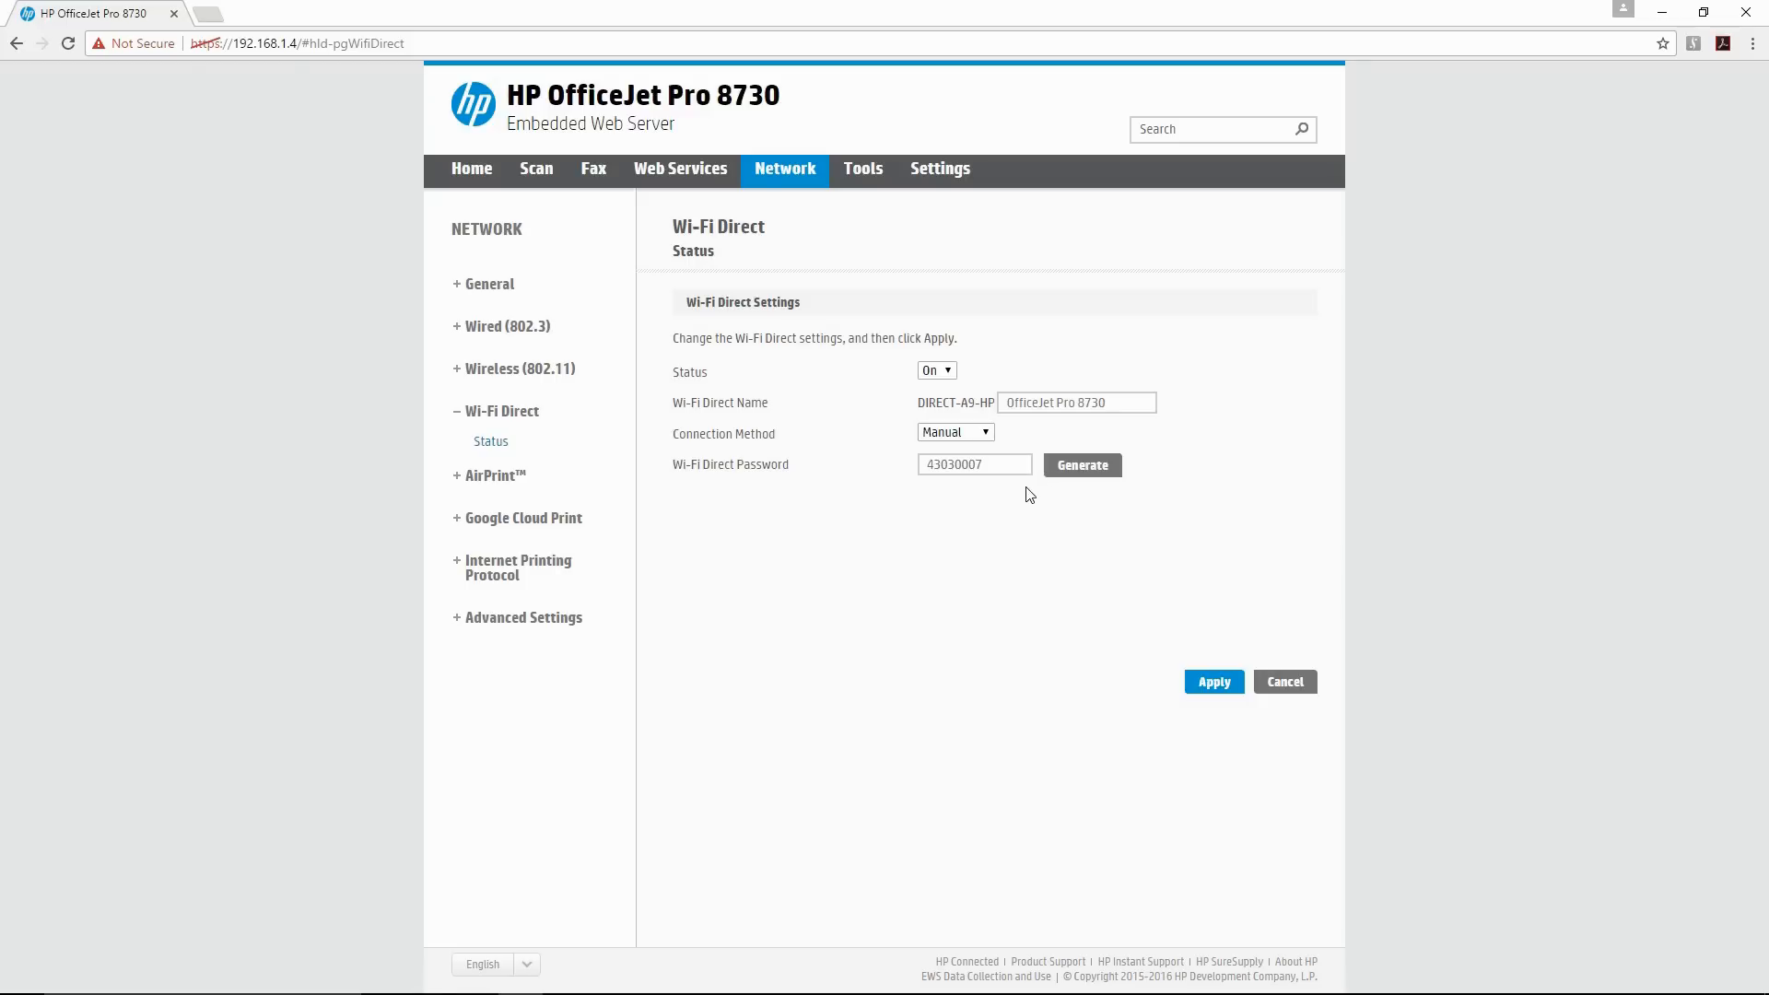
click(1075, 402)
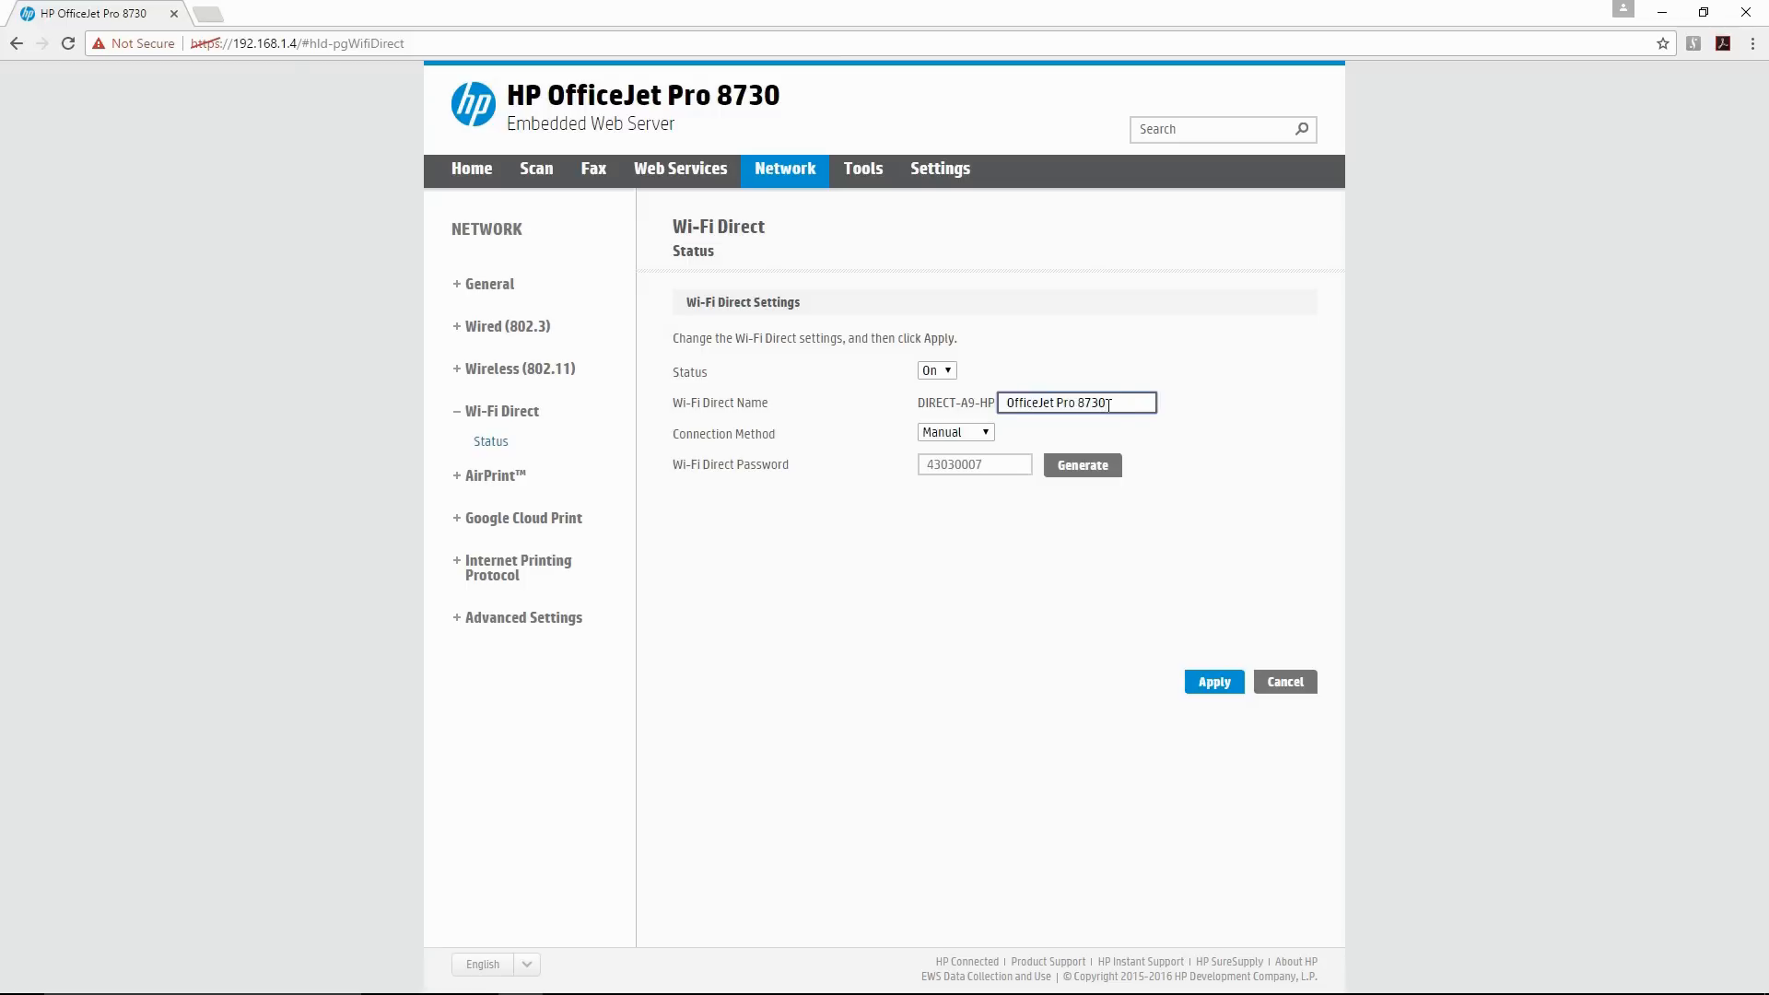
- Replace the Wi-Fi Direct Name field's contents with 'Home Printer 8730'
click(1127, 402)
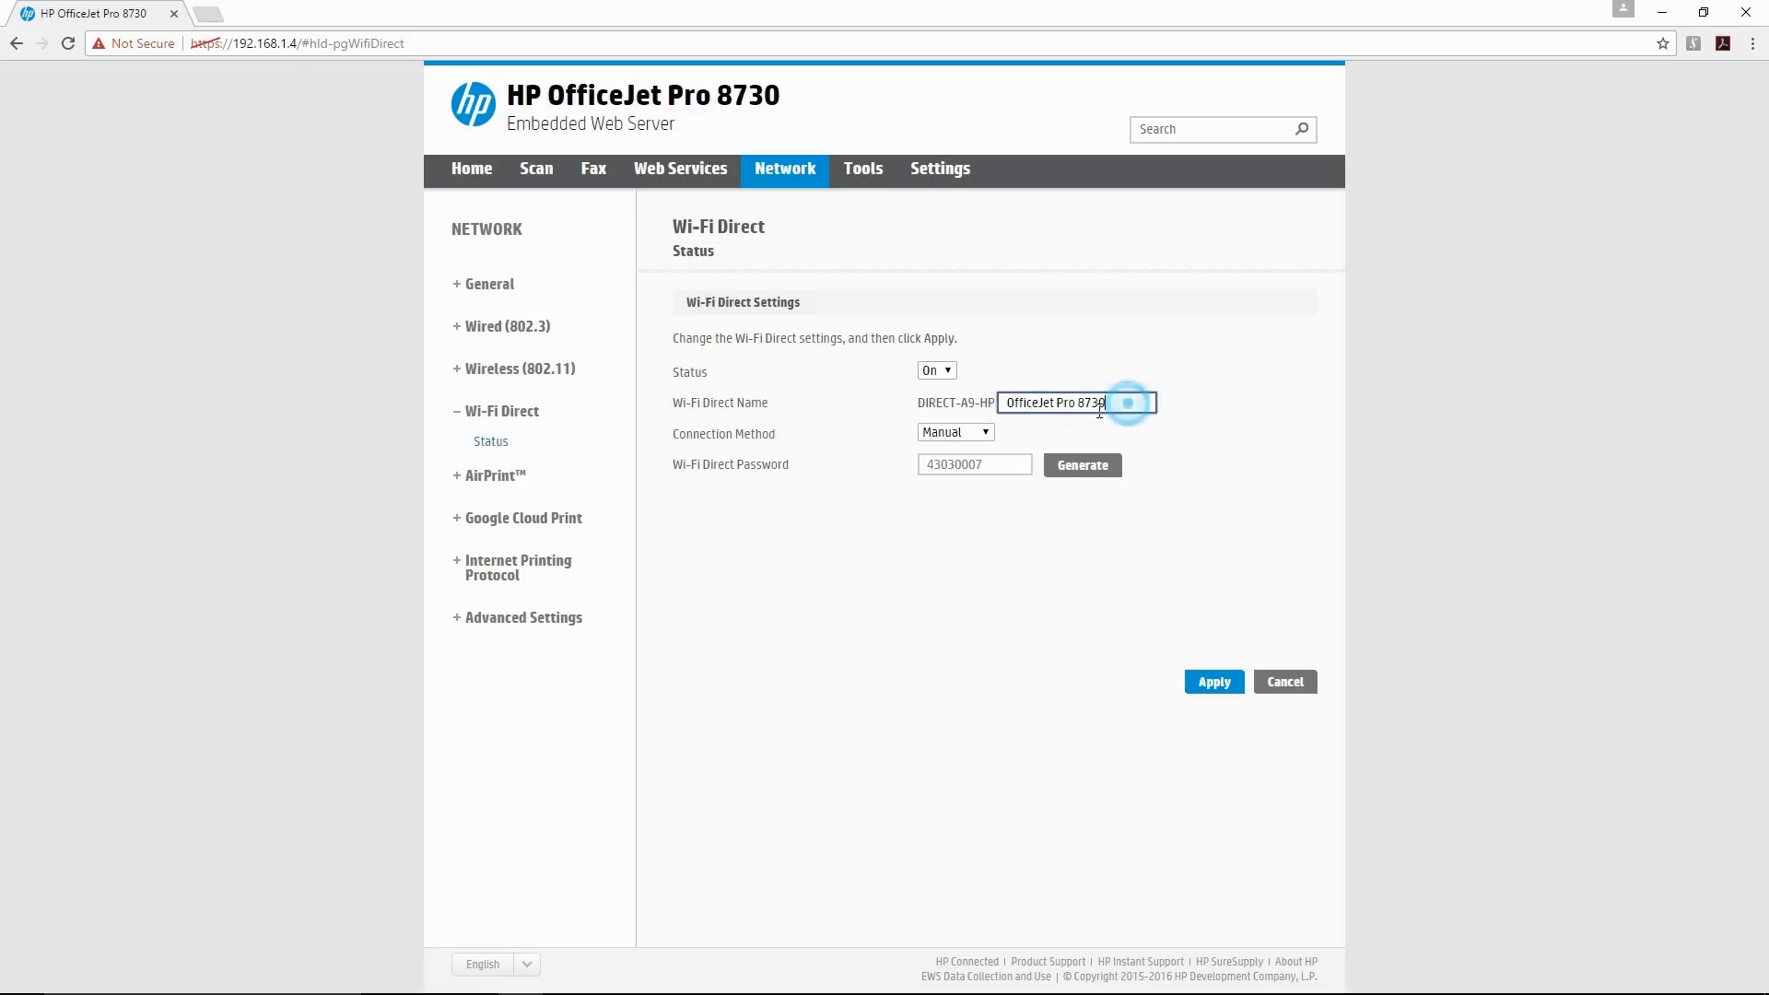
triple_click(1075, 402)
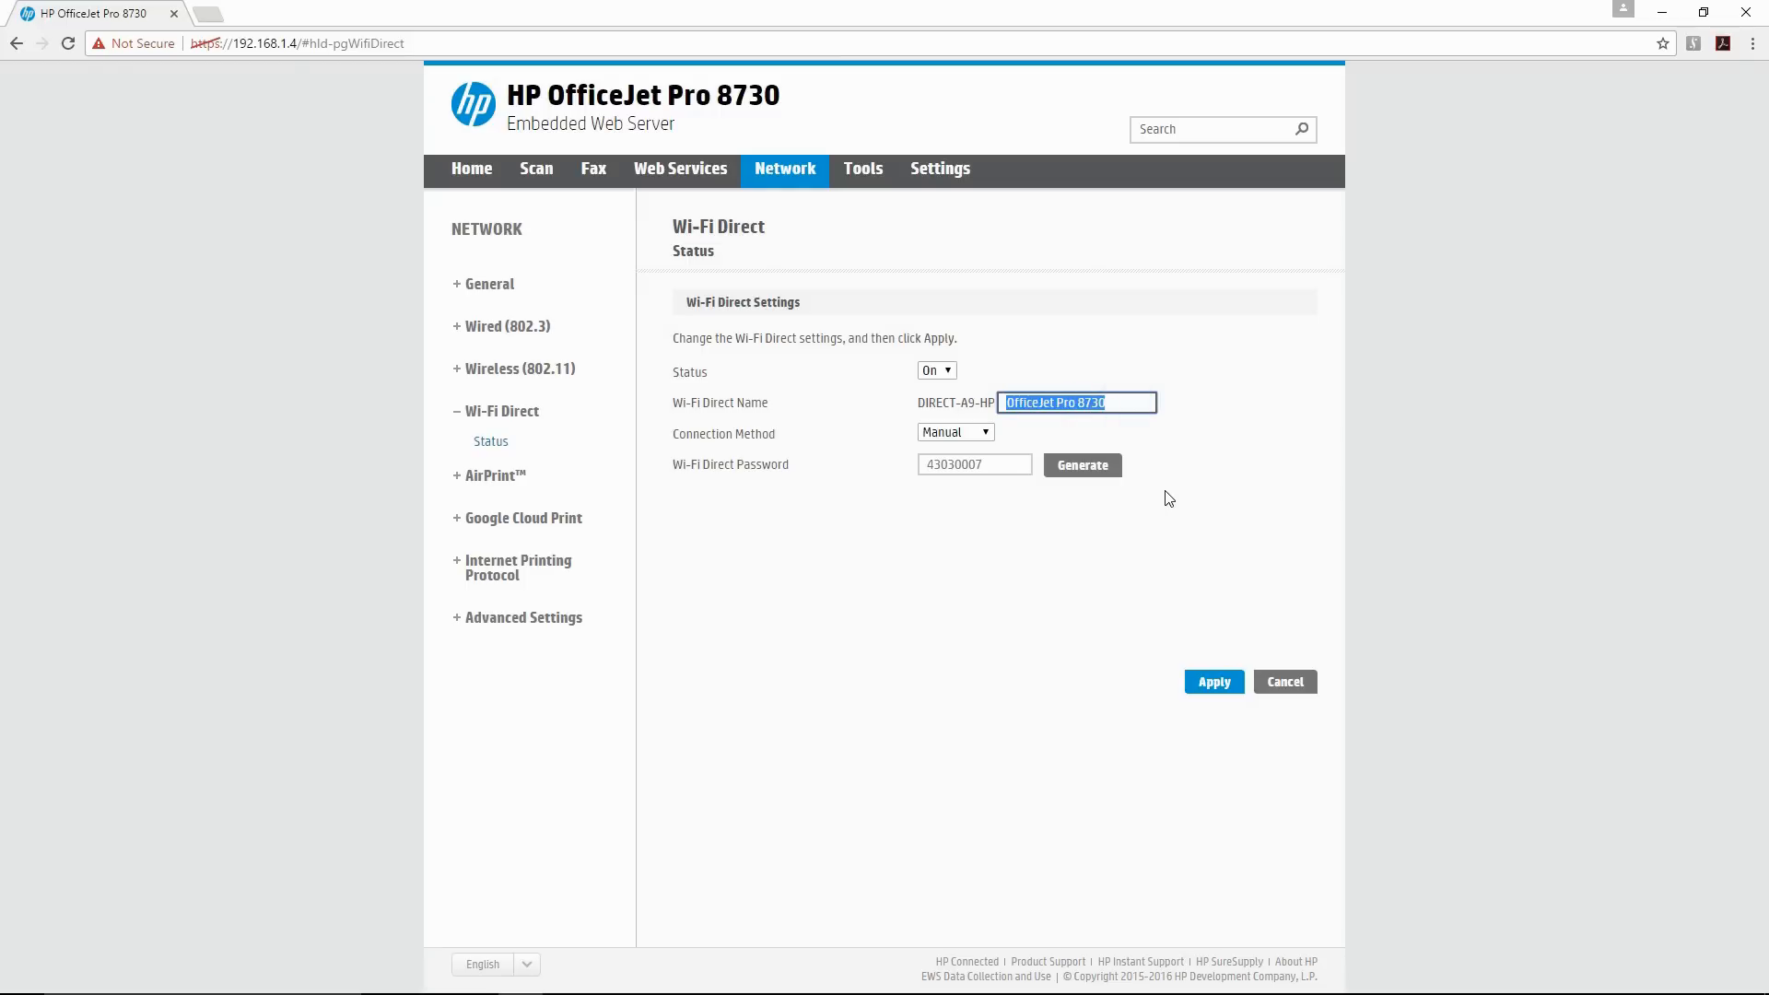
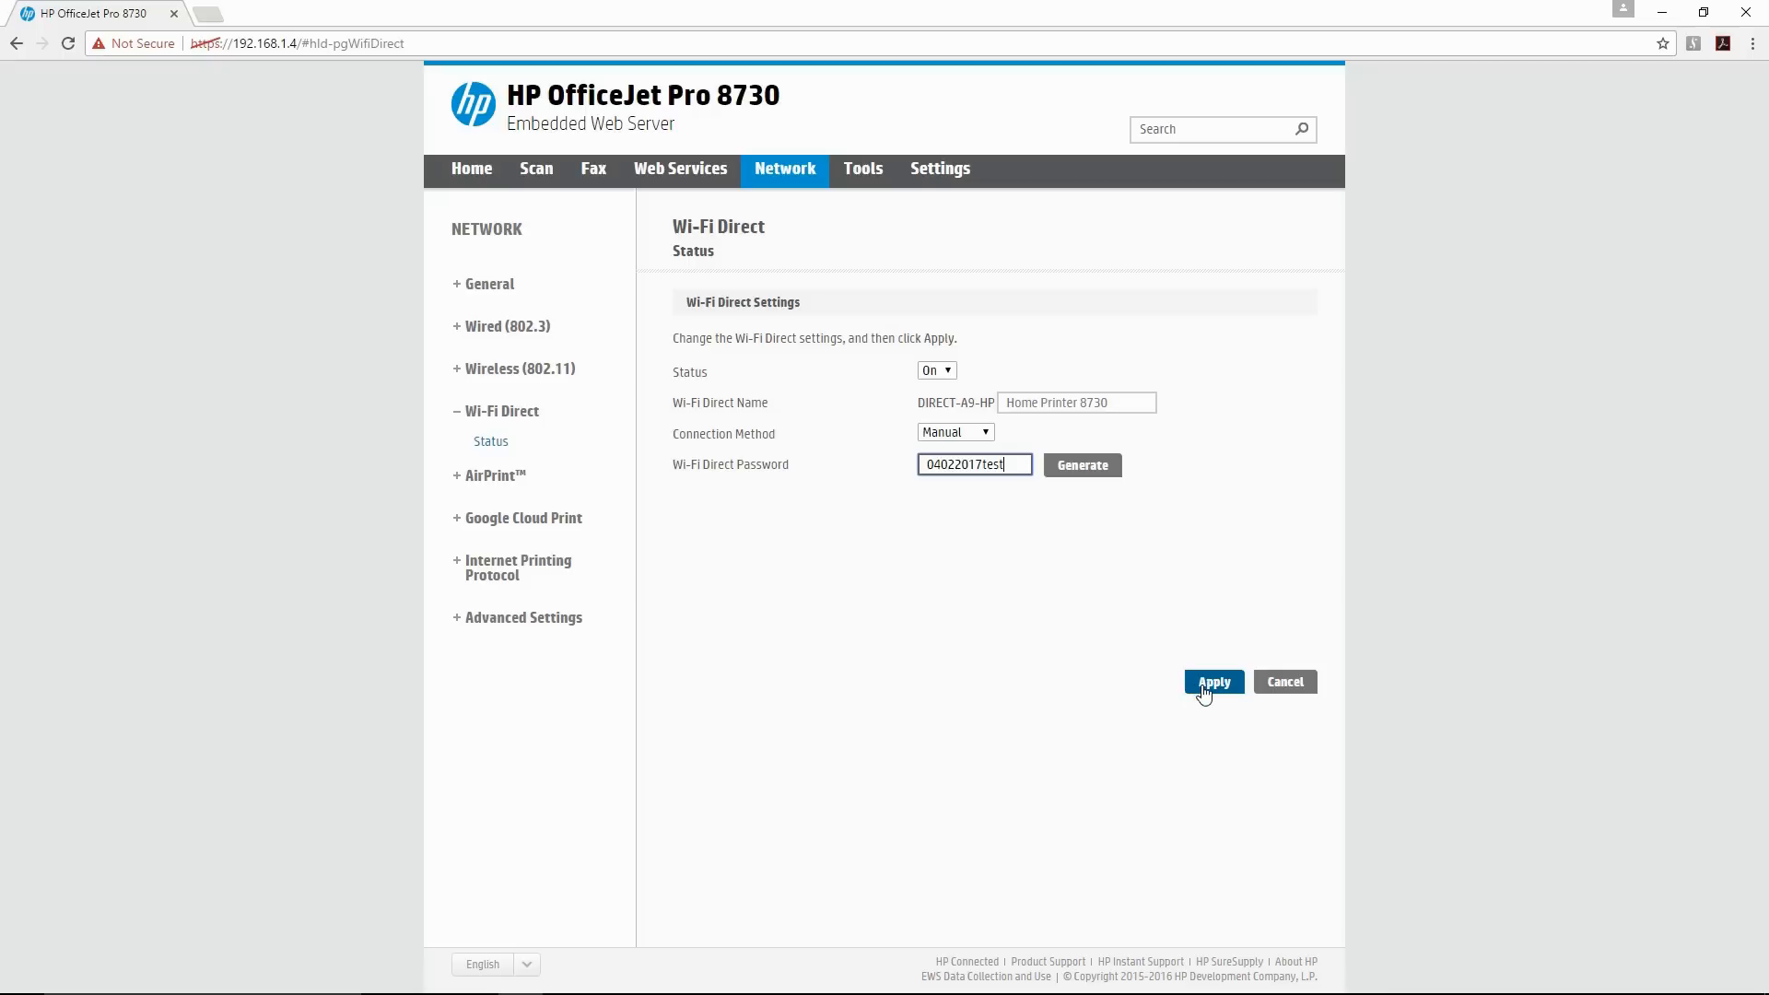
- Apply the new Wi-Fi Direct name and password and wait for processing to finish
click(1212, 682)
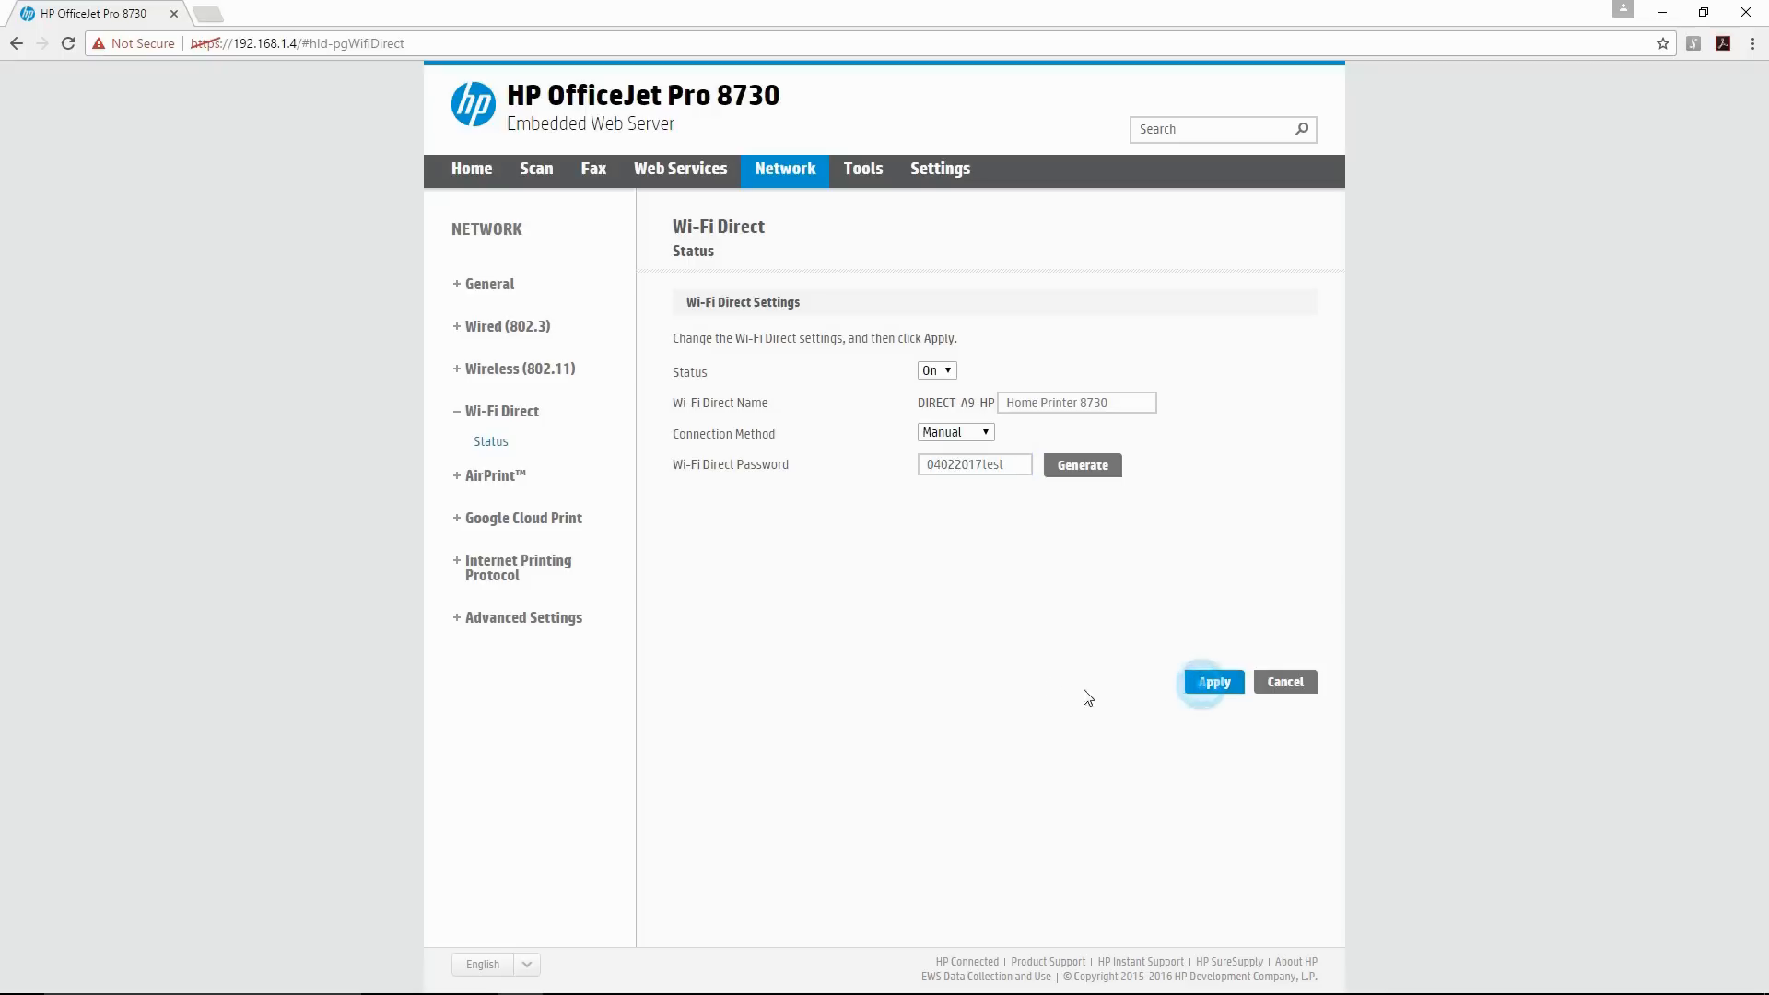
click(1212, 682)
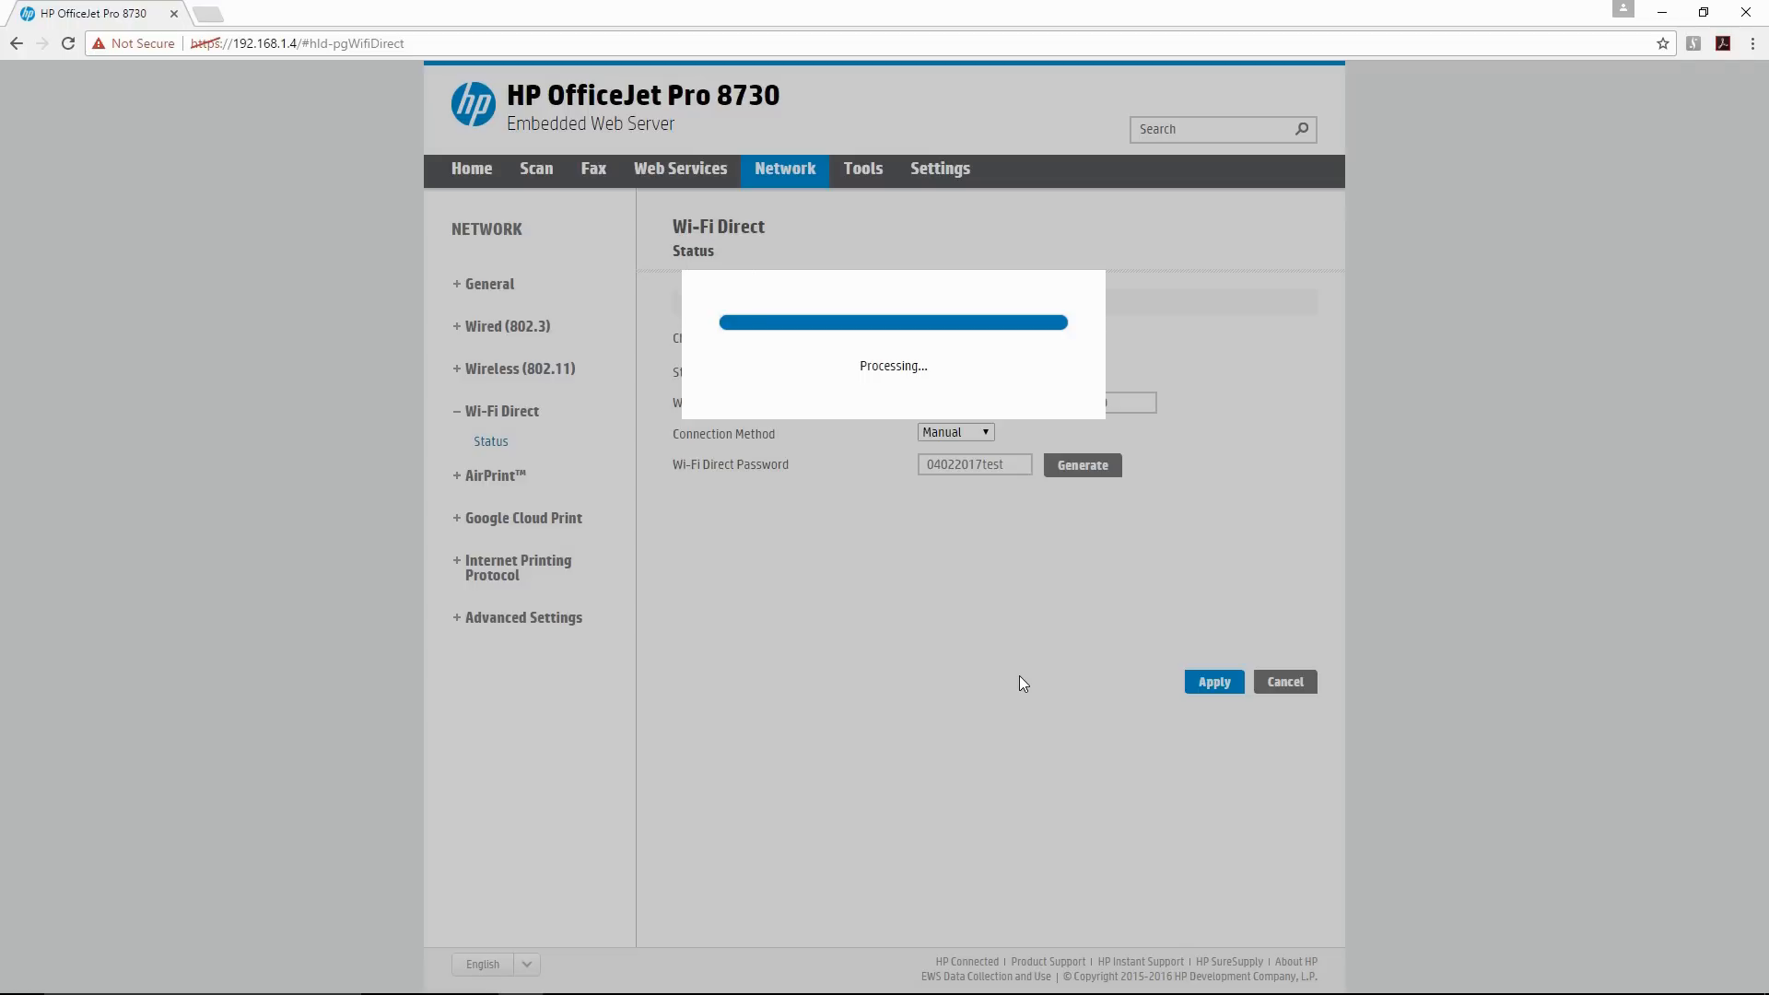
click(1212, 681)
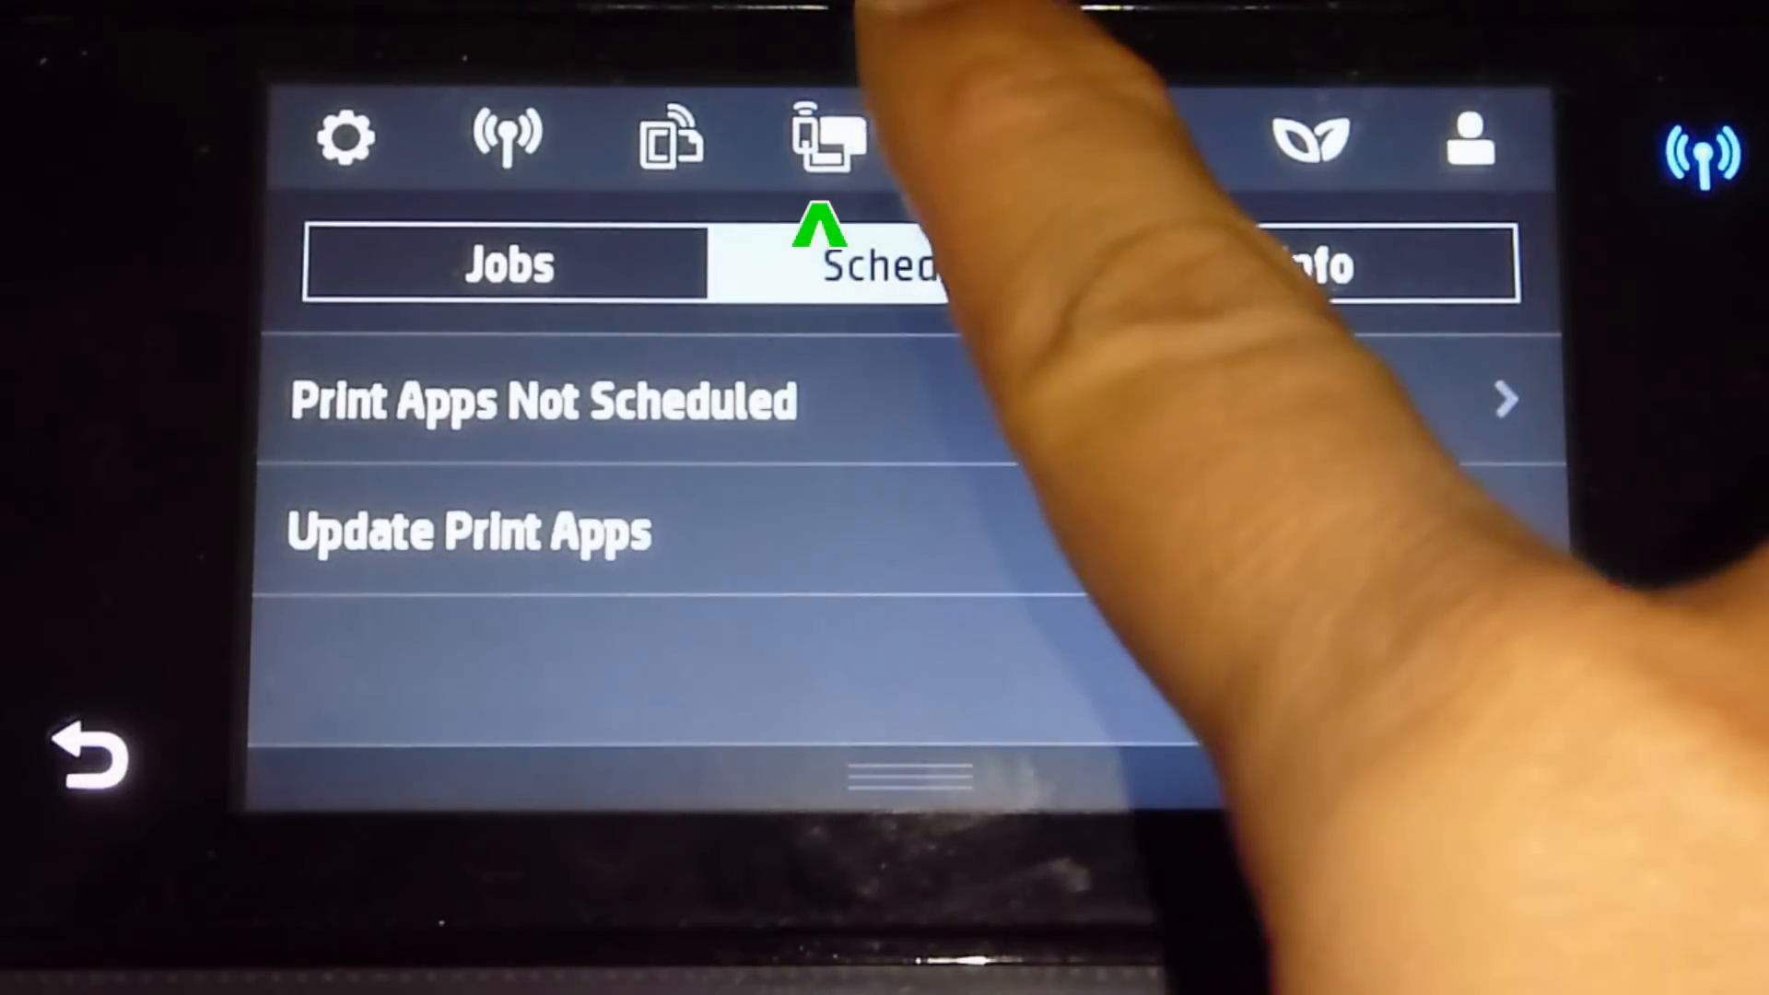
click(823, 136)
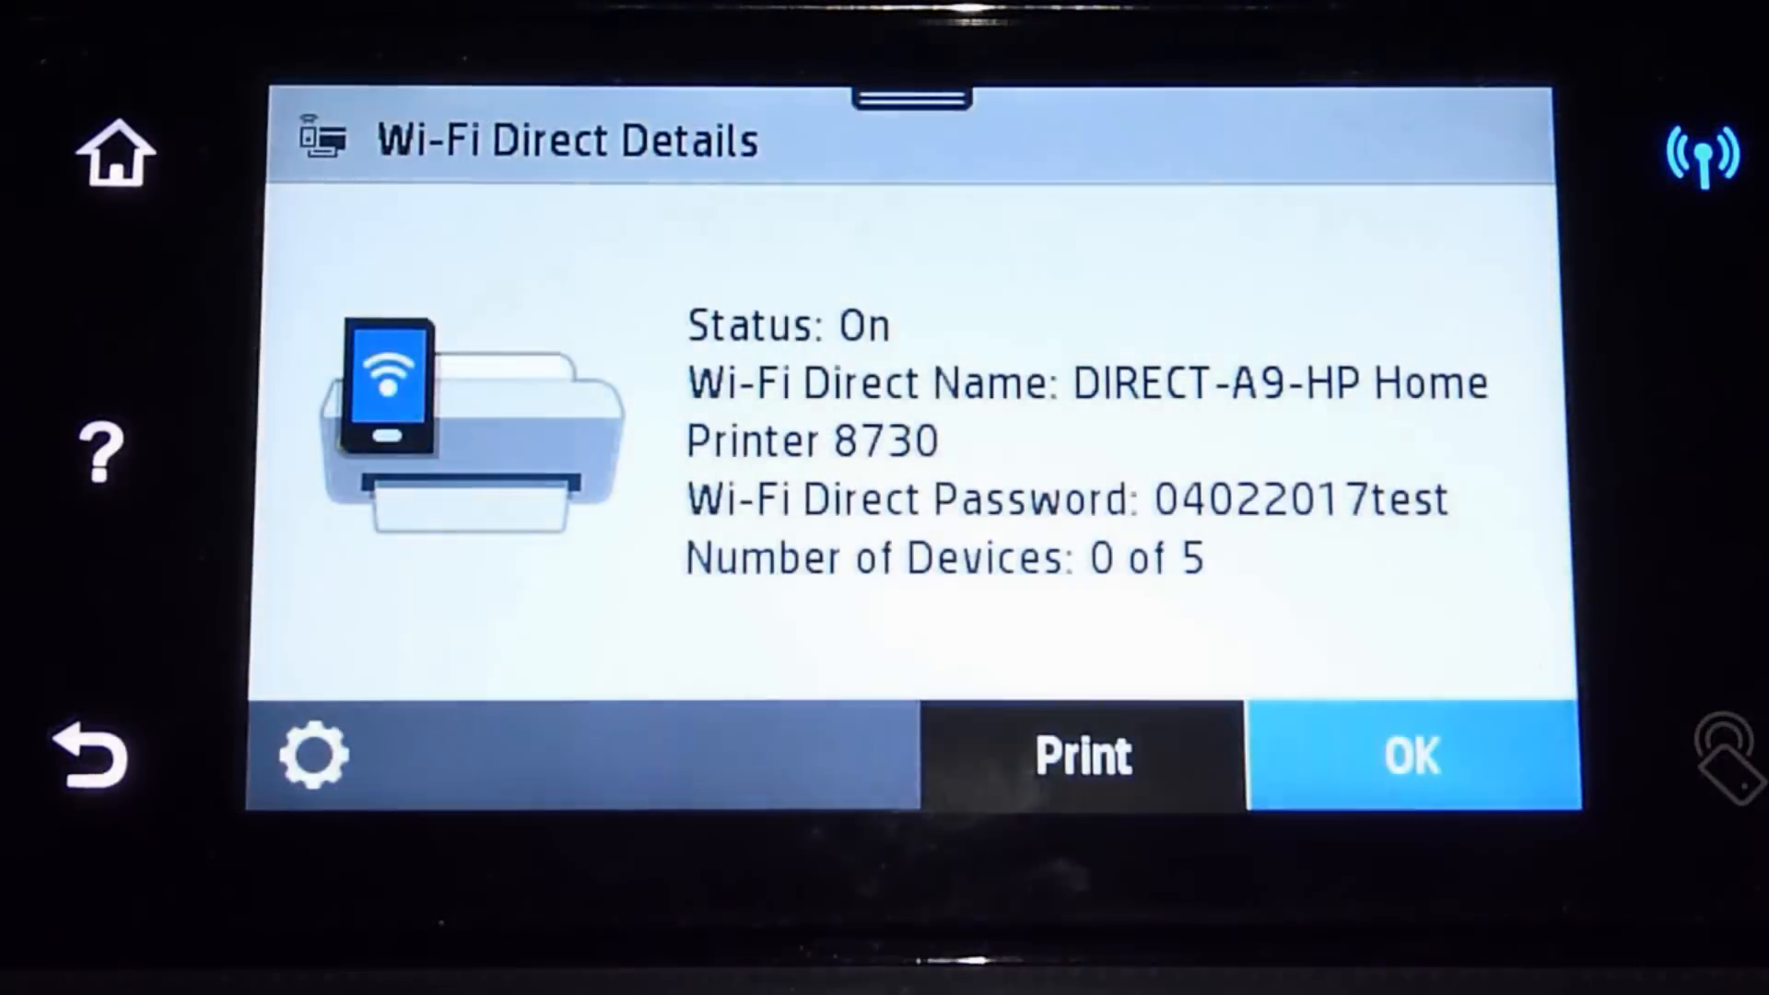